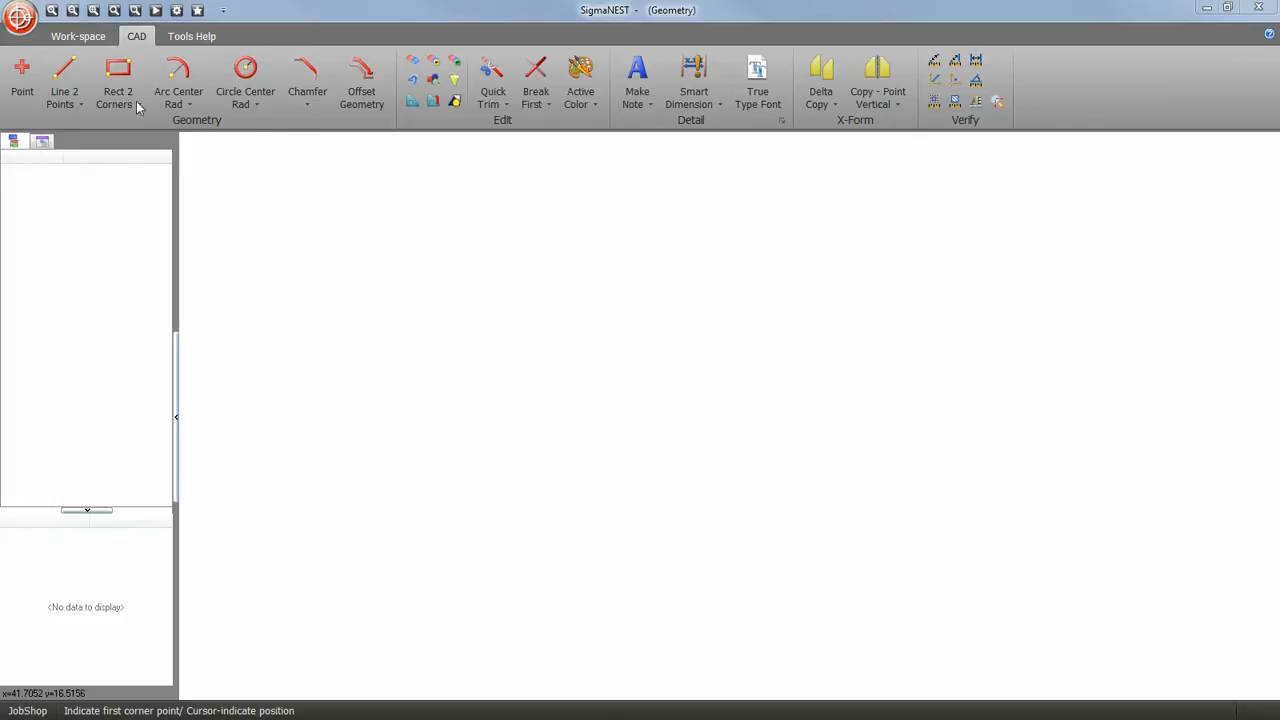
# Step: Draw a 25 long, 15 wide rectangle and place its bottom-left corner on the canvas
pyautogui.click(117, 85)
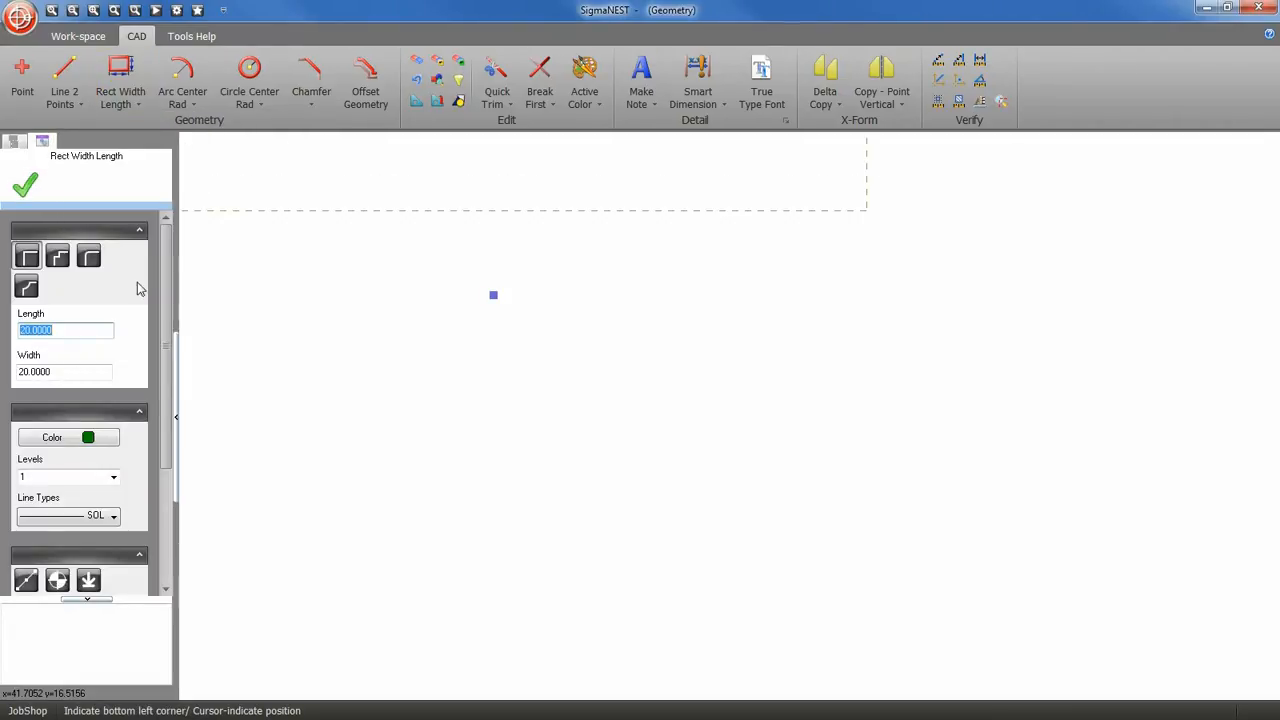
pyautogui.moveTo(164, 340)
pyautogui.write('25')
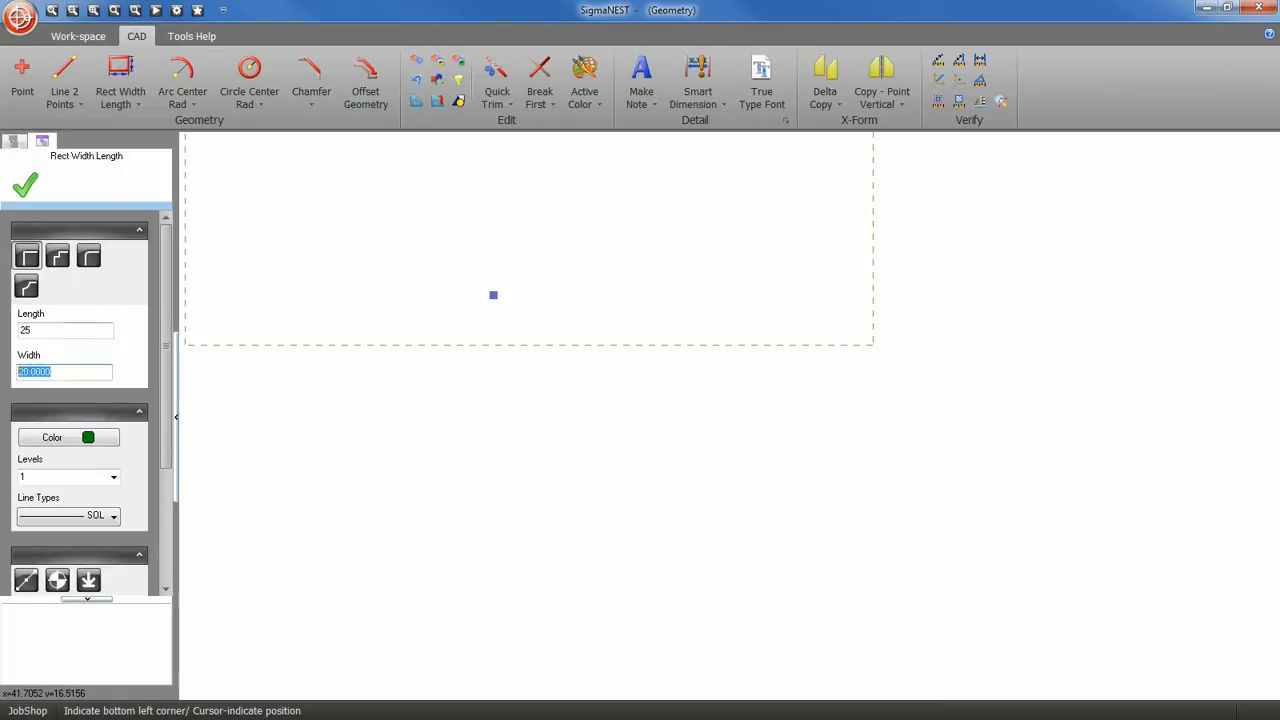
pyautogui.write('15')
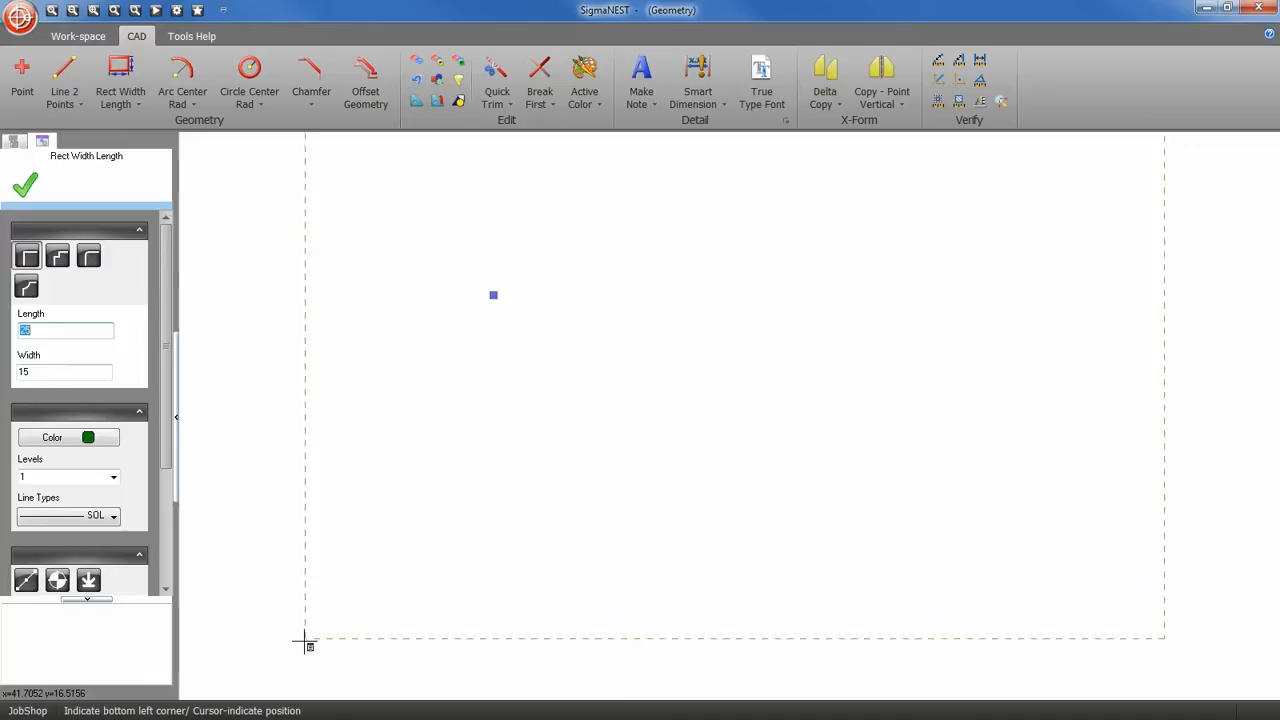
pyautogui.click(306, 642)
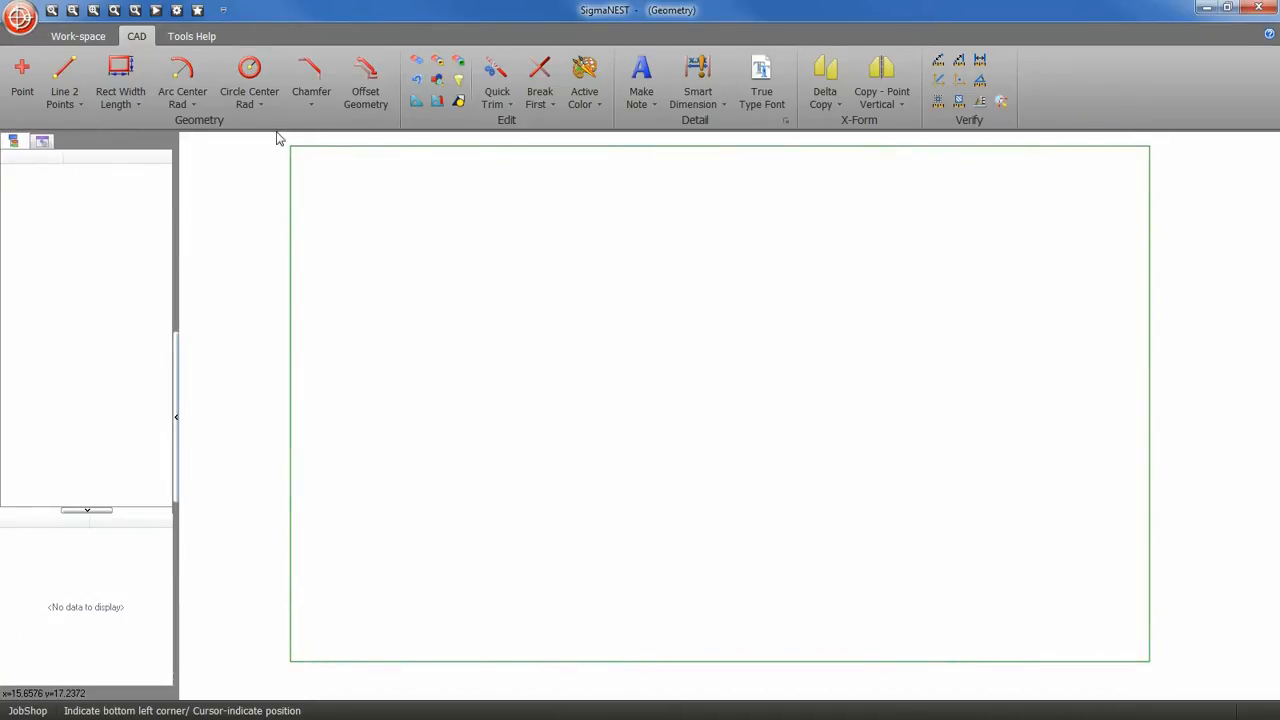
# Step: Fillet all four plate corners using Fillet Trim from the corner-treatment list
pyautogui.click(311, 104)
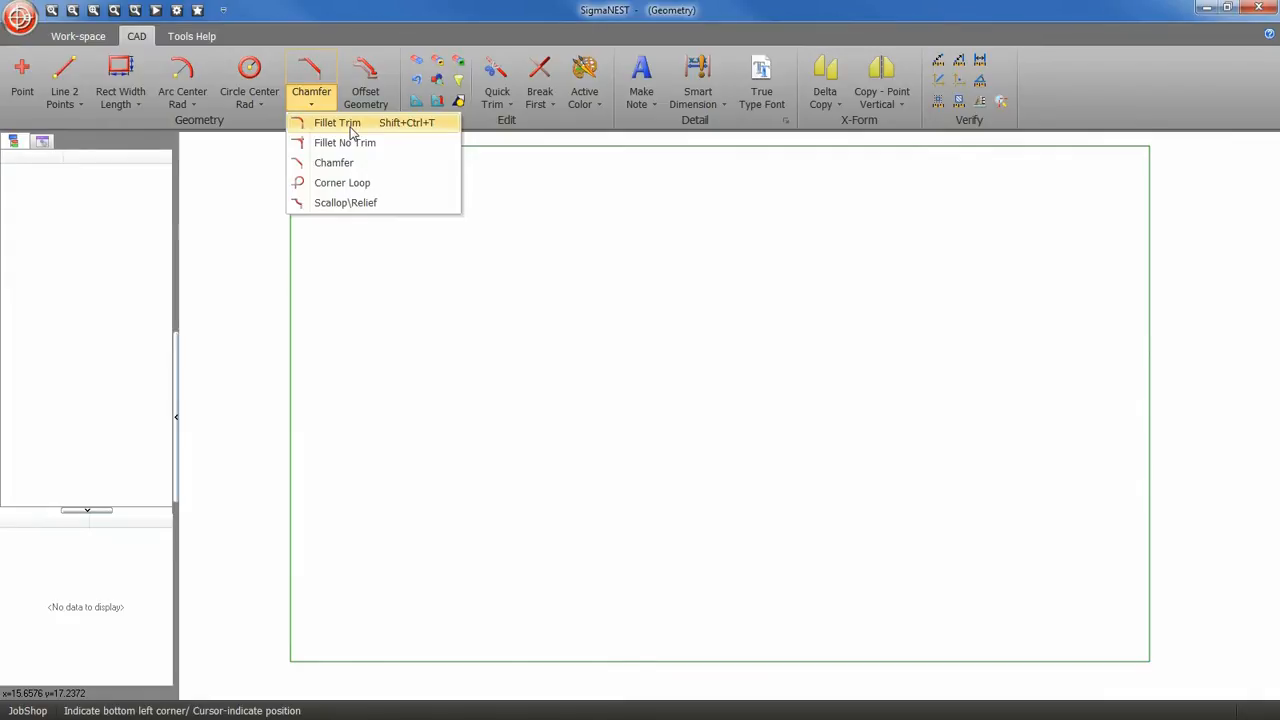
pyautogui.click(337, 122)
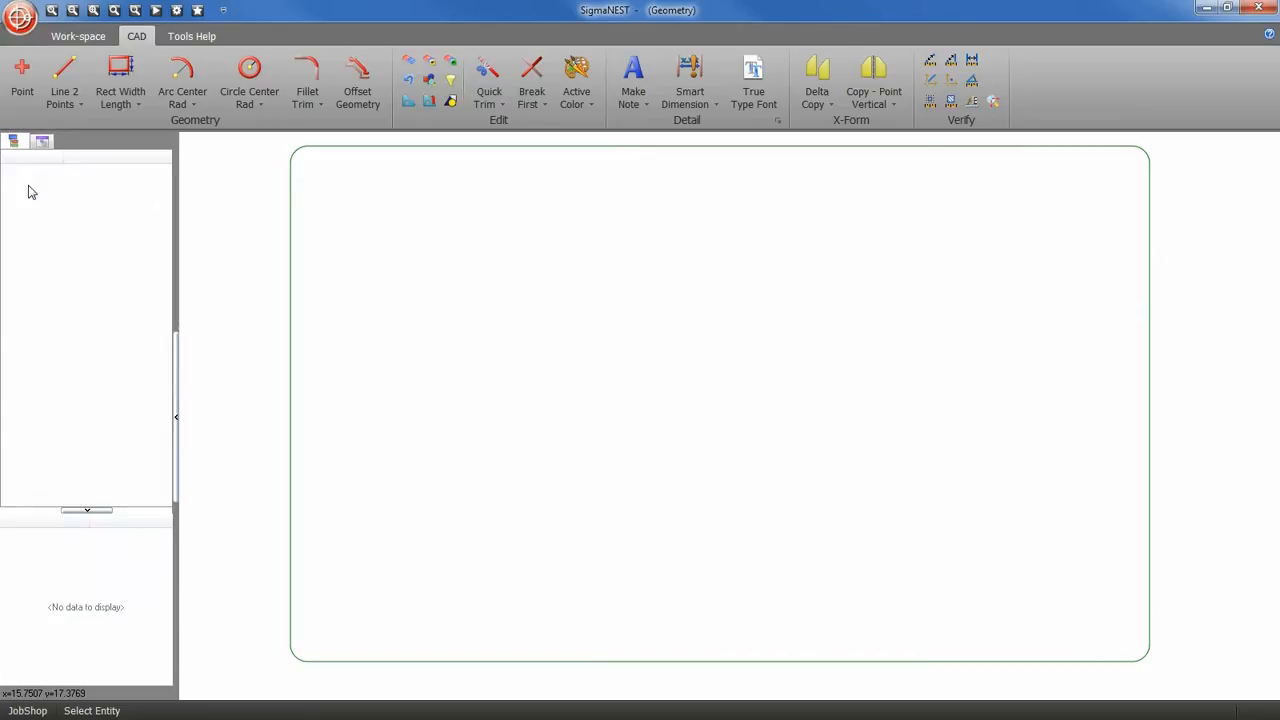
# Step: Add a radius-3 circle centred by coordinates in the plate's lower-left area
pyautogui.click(249, 75)
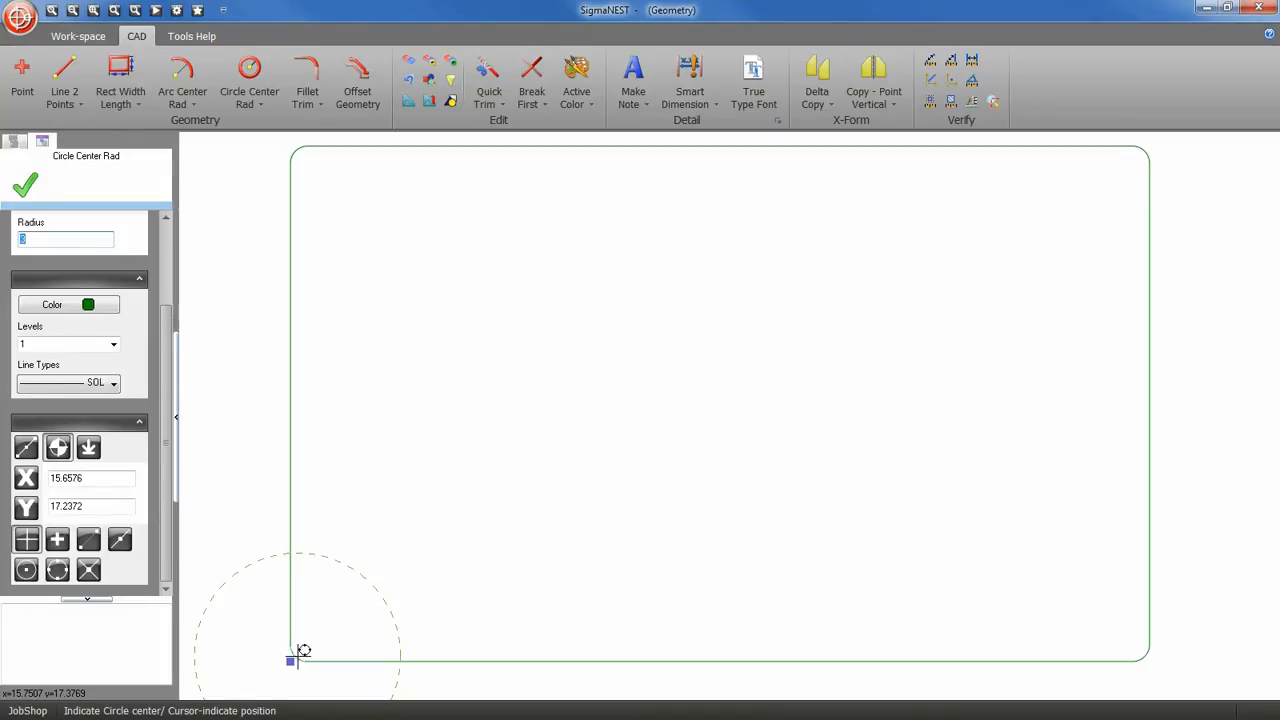
pyautogui.write('3')
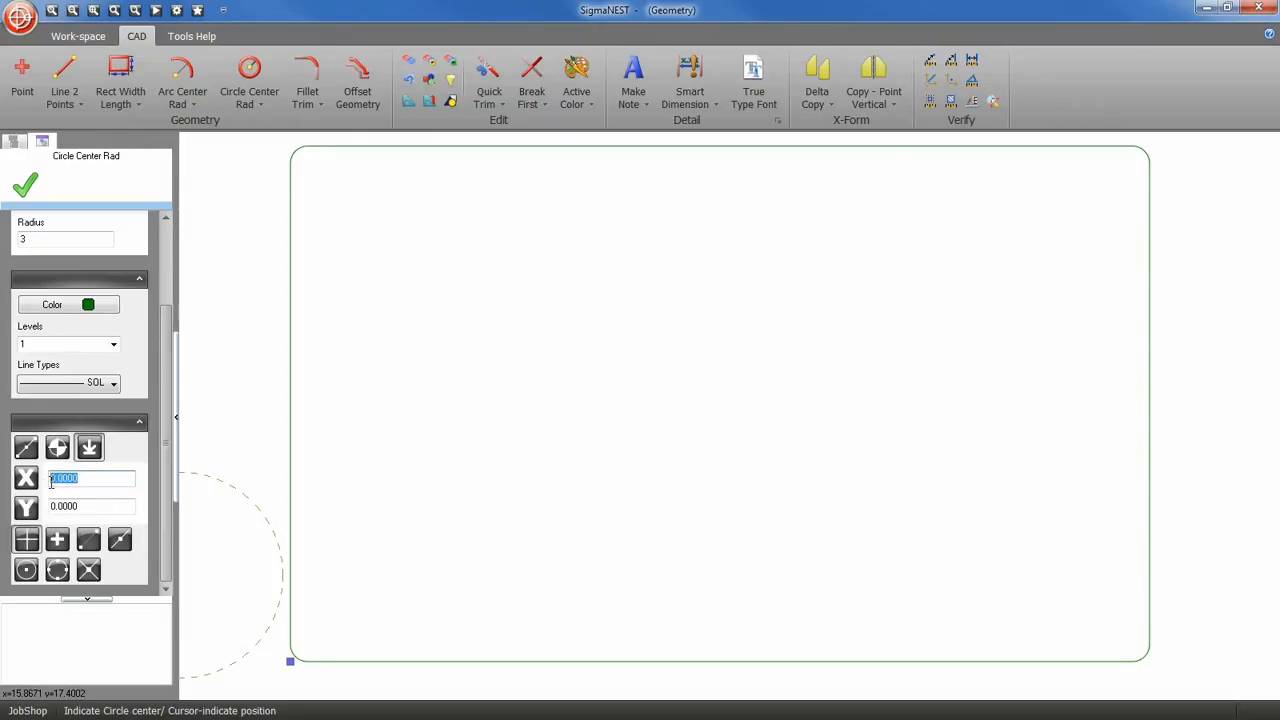
pyautogui.write('5')
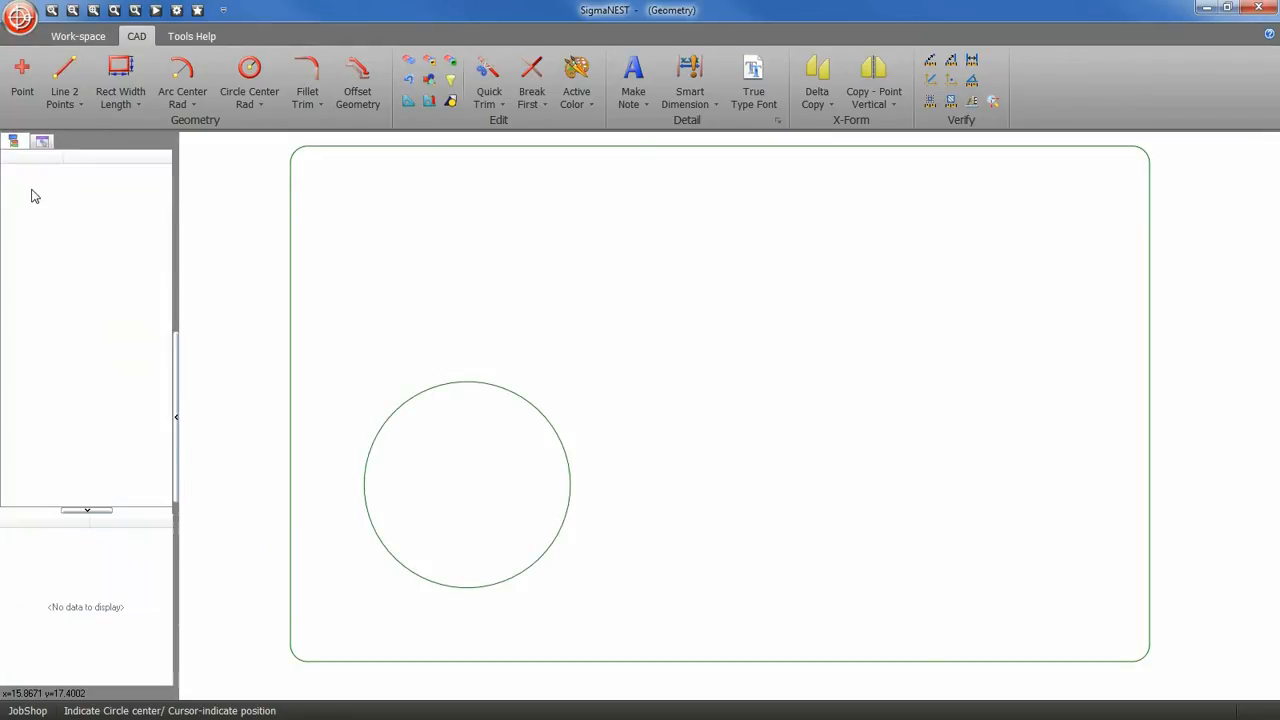
# Step: Join the circle to the left edge with tangent perpendicular lines and trim into a U-slot
pyautogui.click(64, 80)
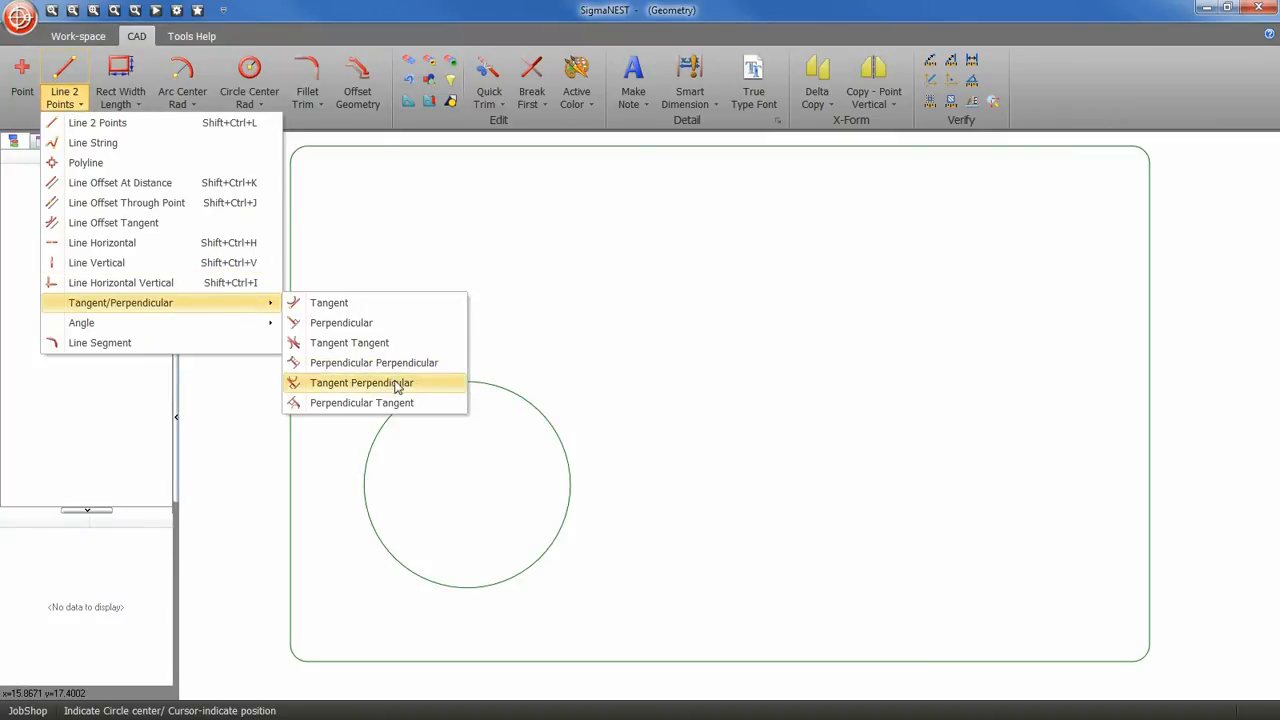
pyautogui.click(361, 382)
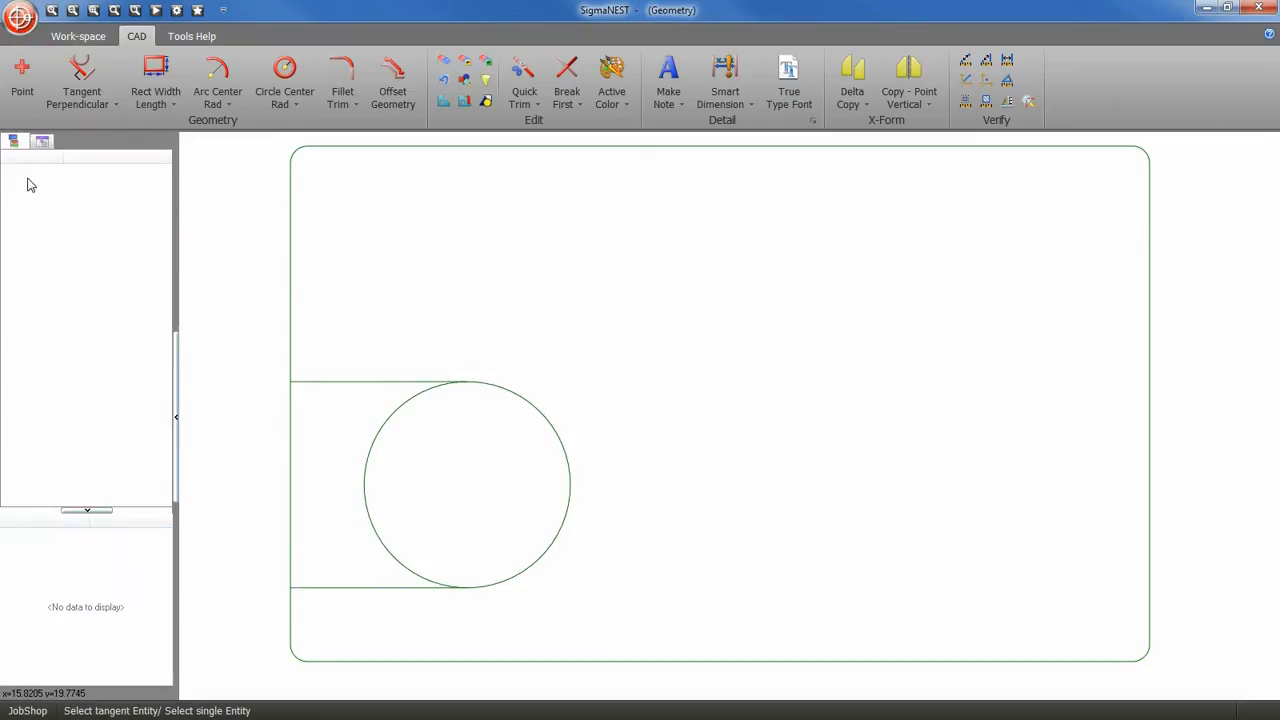
pyautogui.click(524, 78)
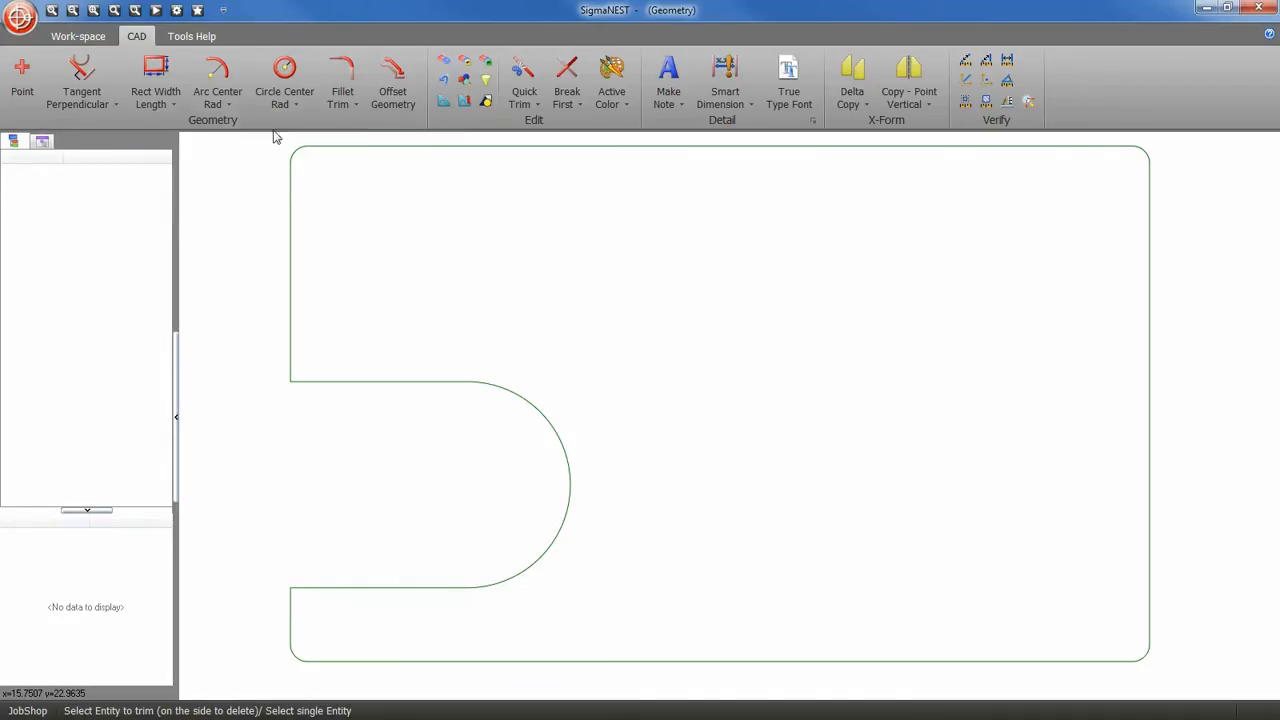
# Step: Chamfer both corners where the slot meets the plate's left edge
pyautogui.click(342, 97)
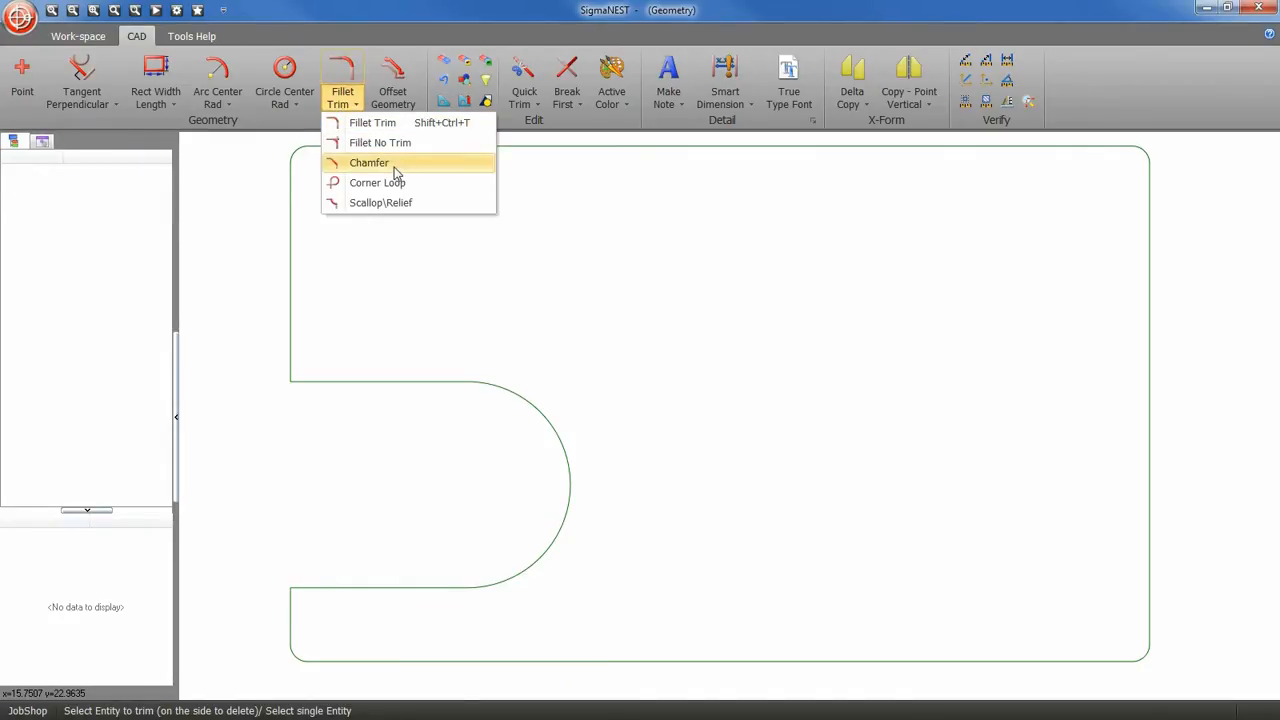
pyautogui.click(369, 162)
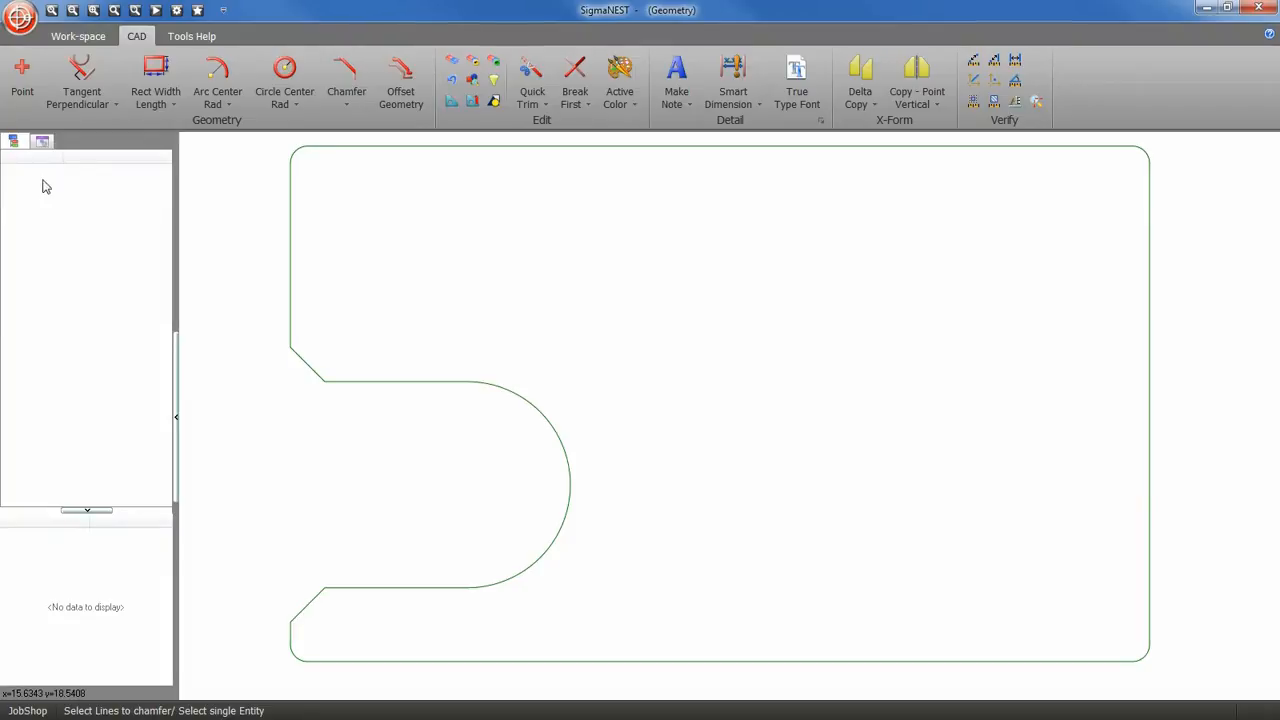
# Step: Add a radius-0.5 hole at typed centre coordinates in the lower-right area
pyautogui.click(284, 75)
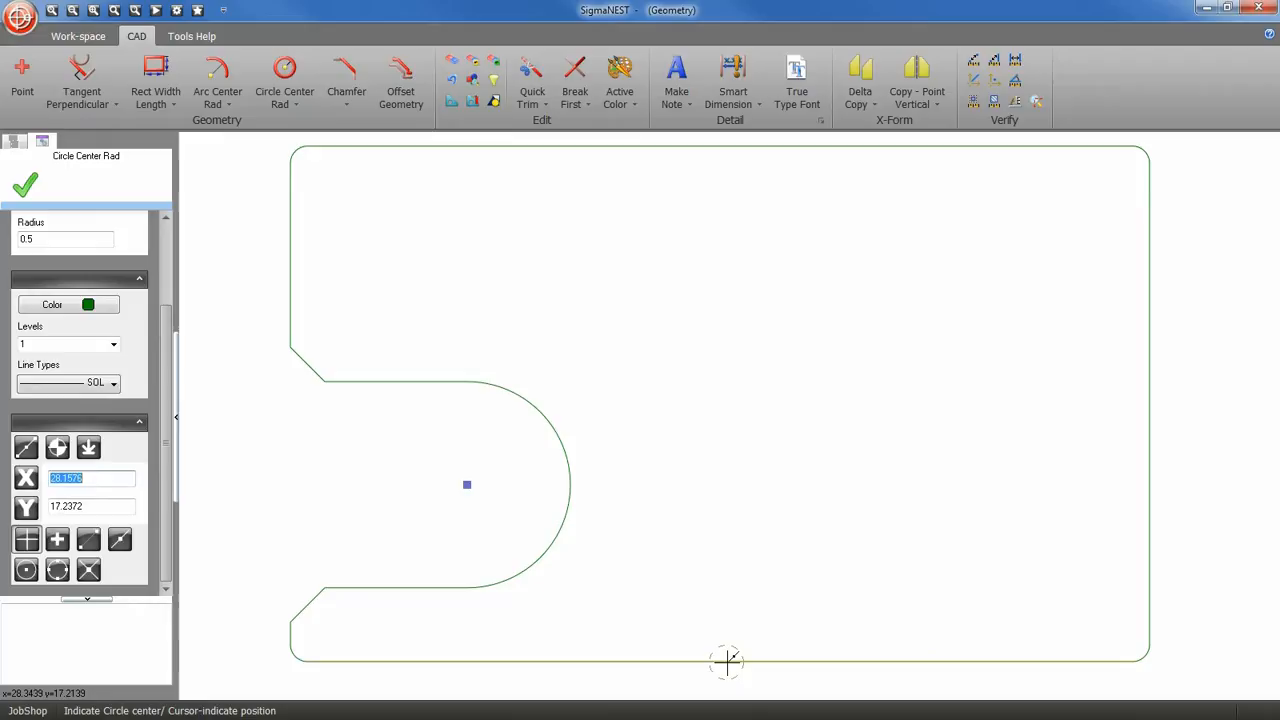
pyautogui.click(88, 448)
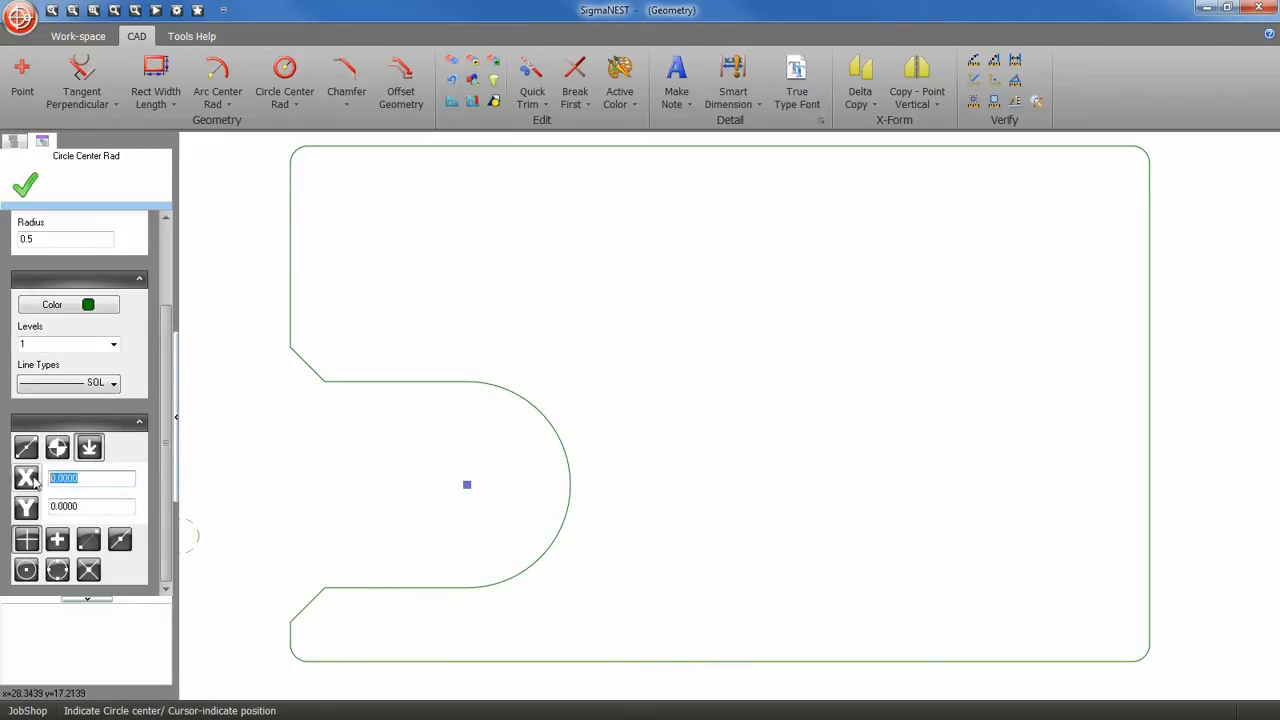
pyautogui.write('4')
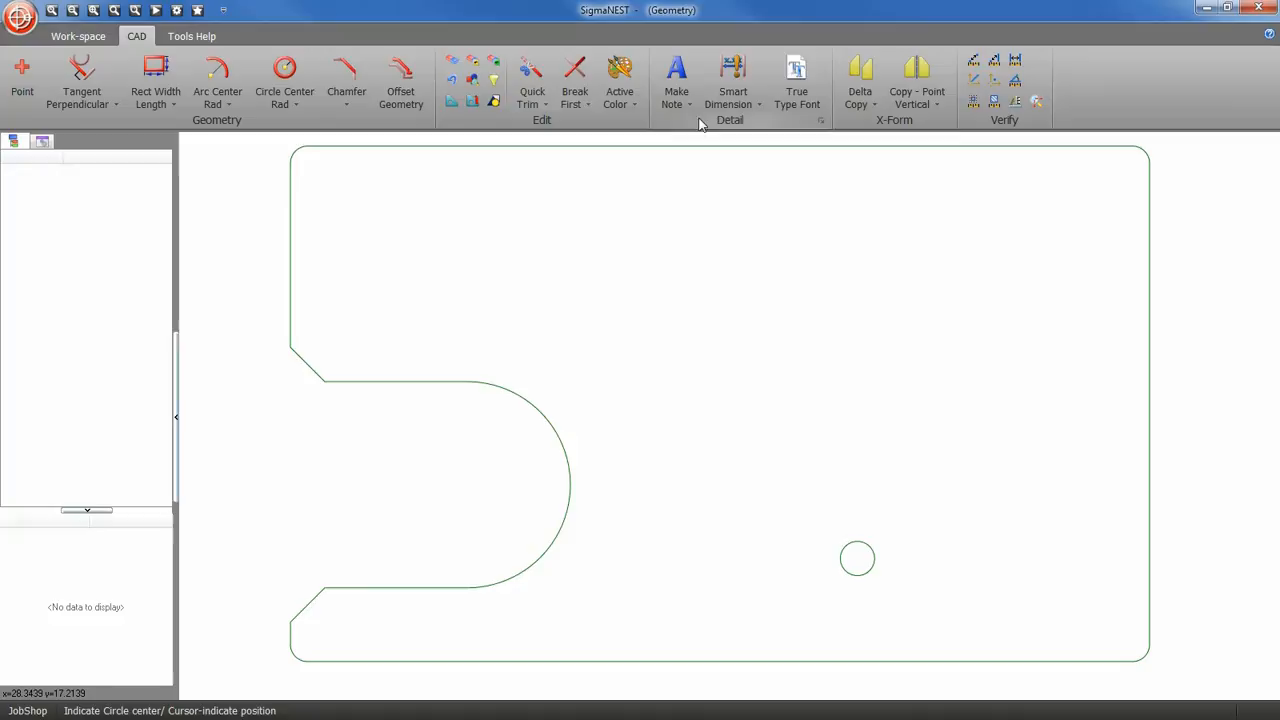
# Step: Array the small hole 4 by 4, spaced 1.75 across and 2.0 vertically
pyautogui.click(860, 80)
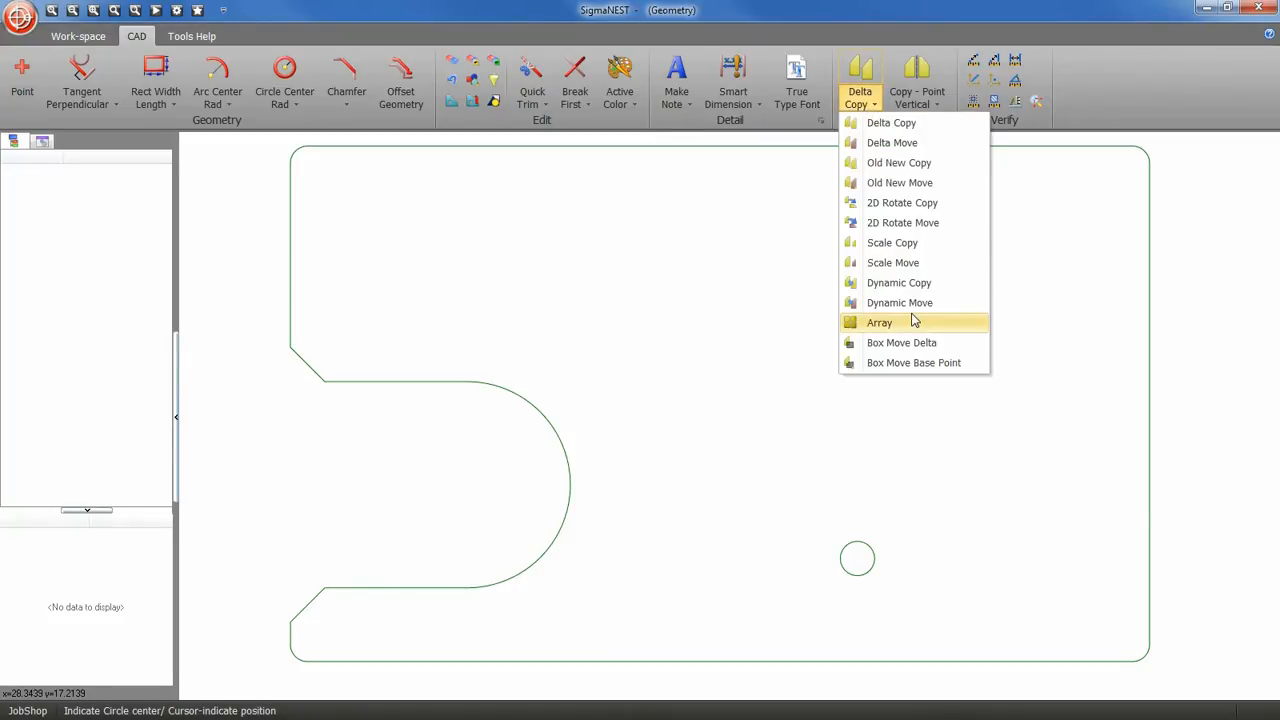
pyautogui.click(879, 322)
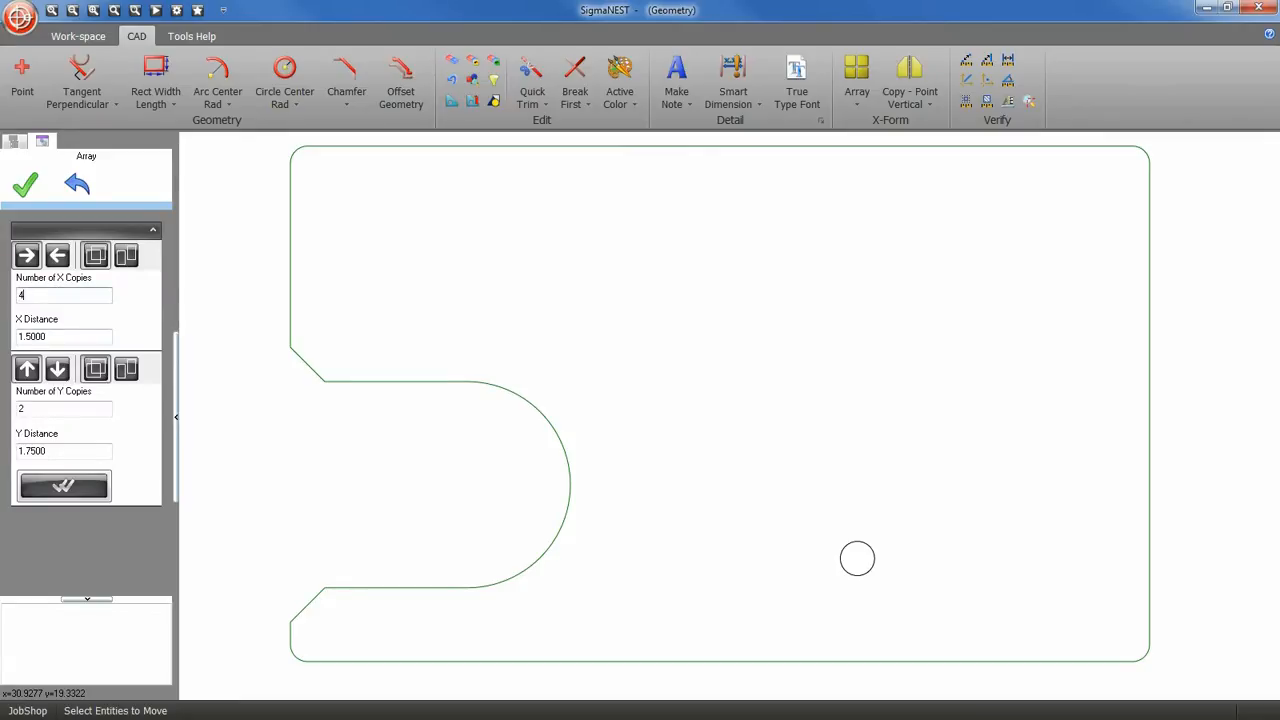
pyautogui.click(63, 336)
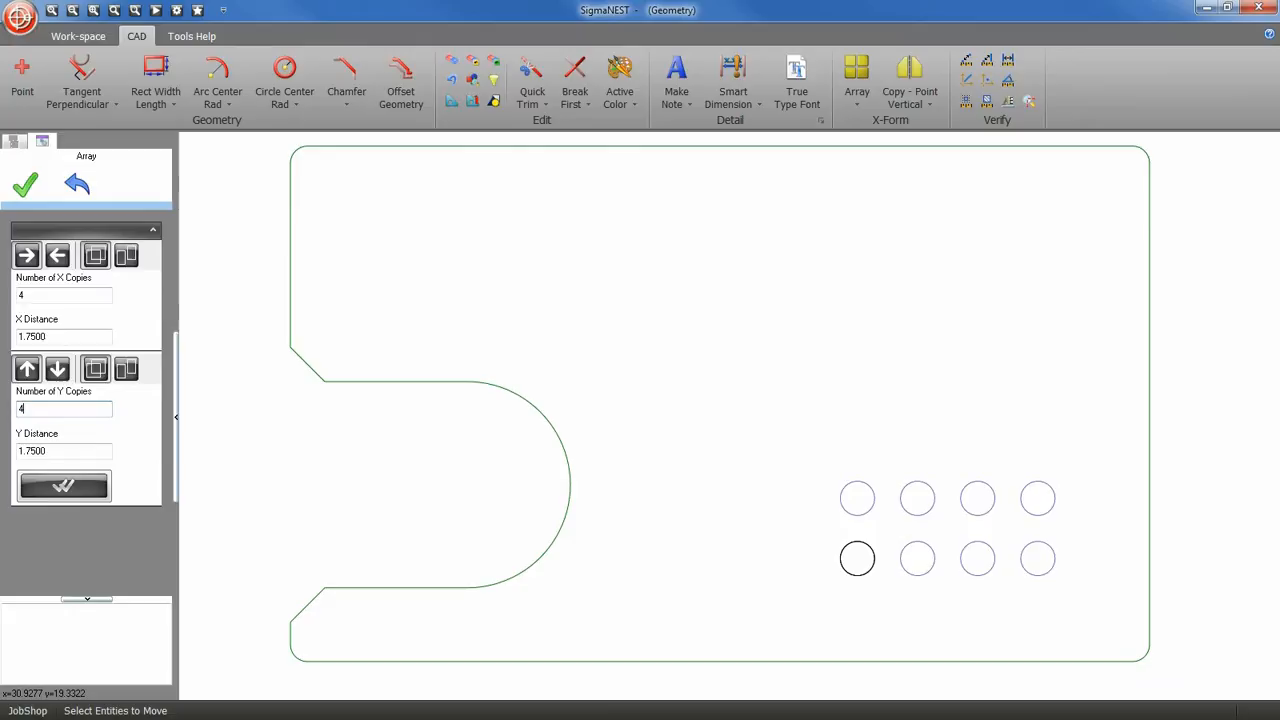
pyautogui.tripleClick(63, 451)
pyautogui.write('2.0000')
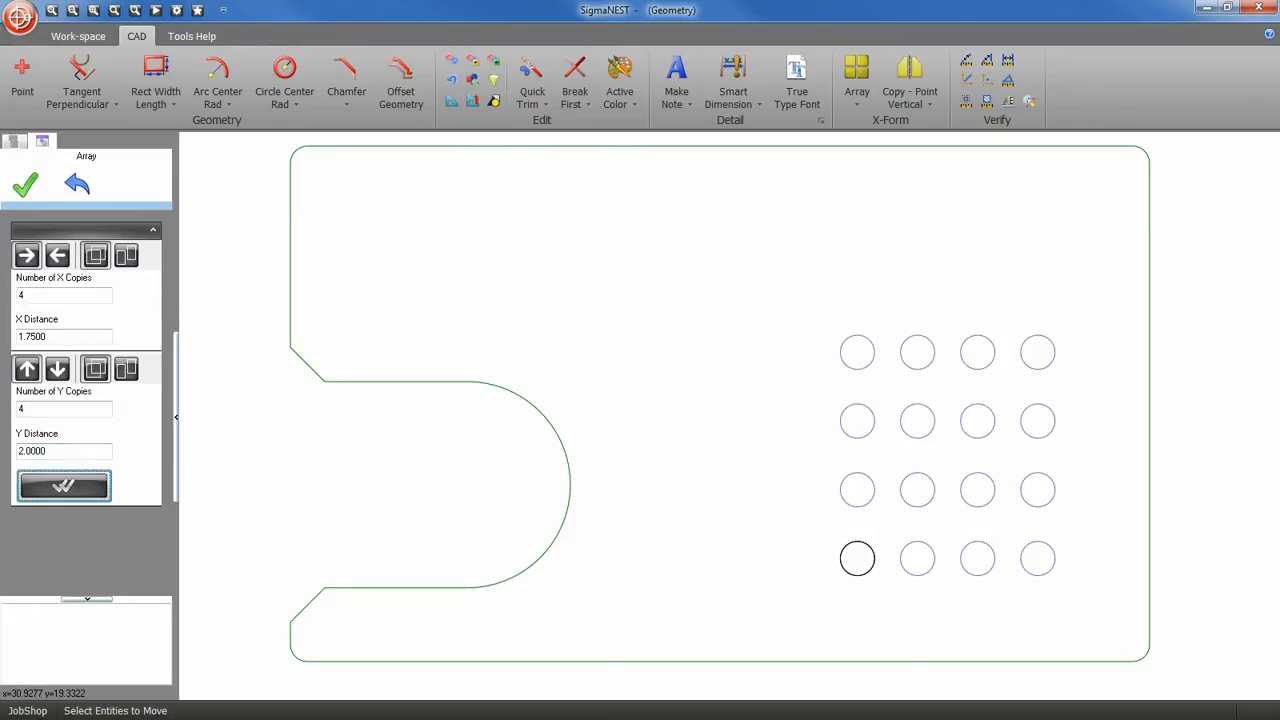
pyautogui.click(63, 485)
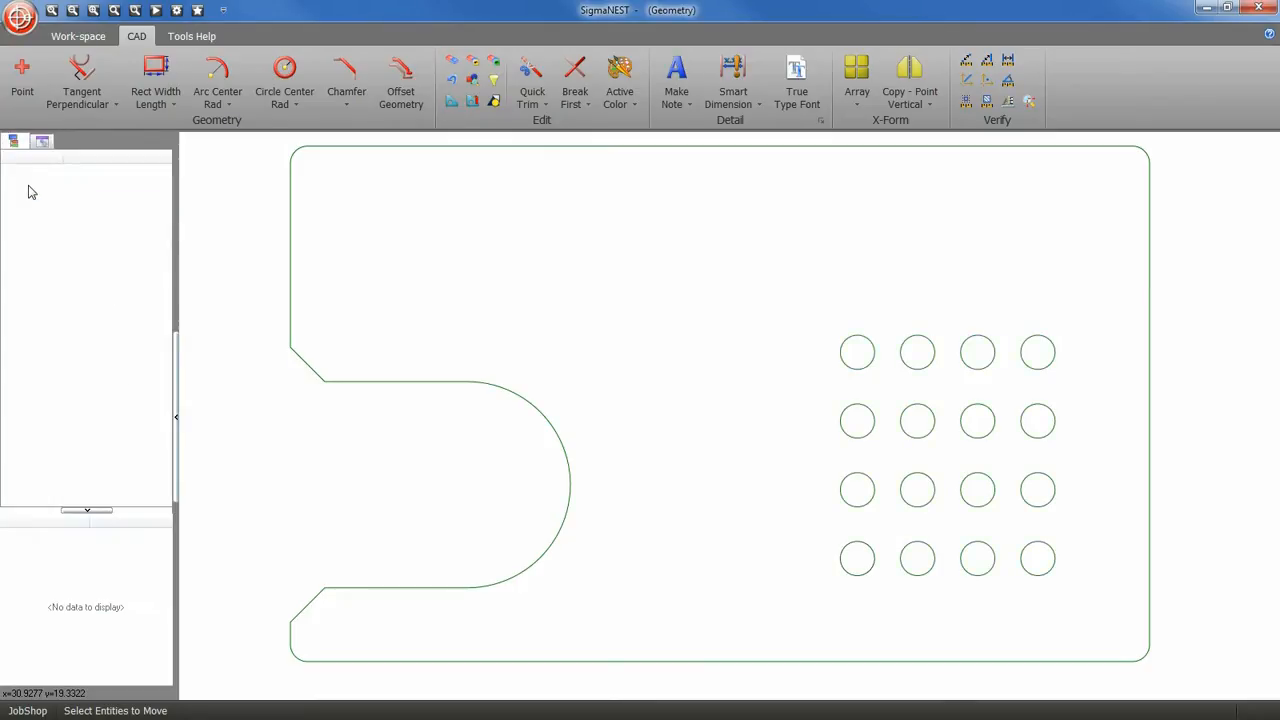
# Step: Place a 2.25 long, 1.25 diameter obround slot near the top-left corner
pyautogui.click(155, 95)
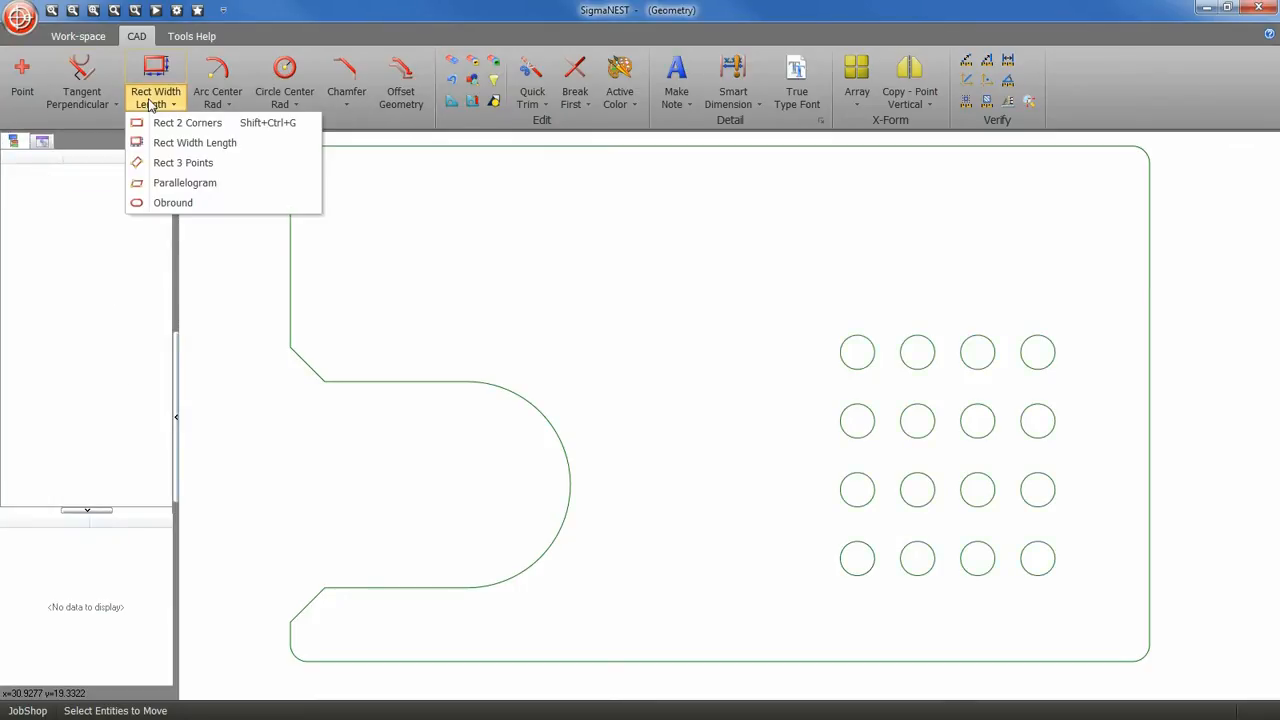
pyautogui.click(173, 202)
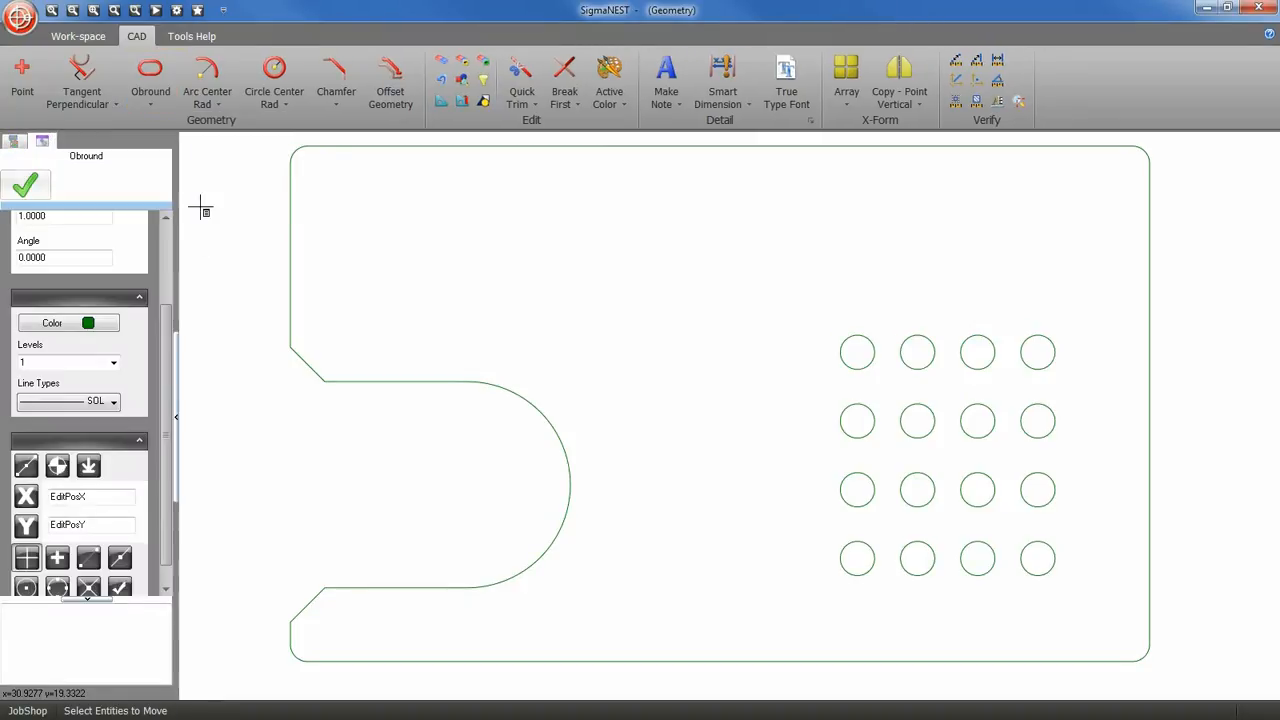
pyautogui.click(150, 75)
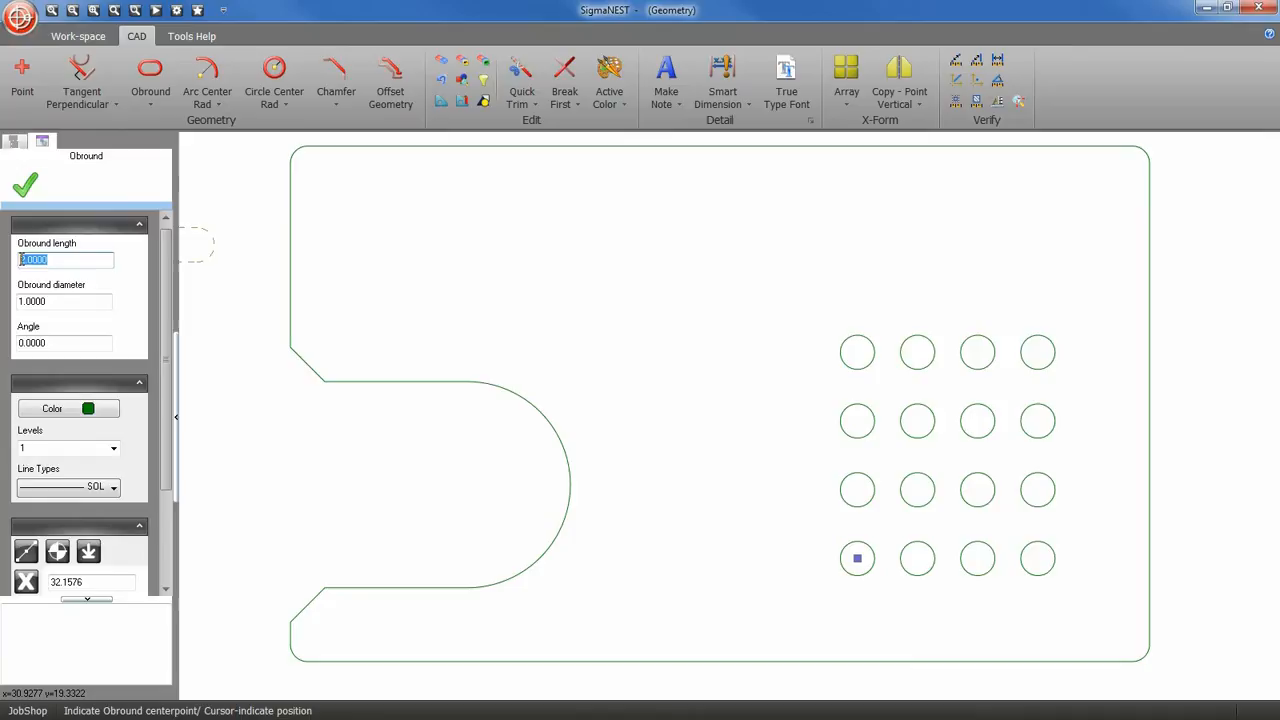
pyautogui.write('2.25')
pyautogui.click(64, 301)
pyautogui.write('1.25')
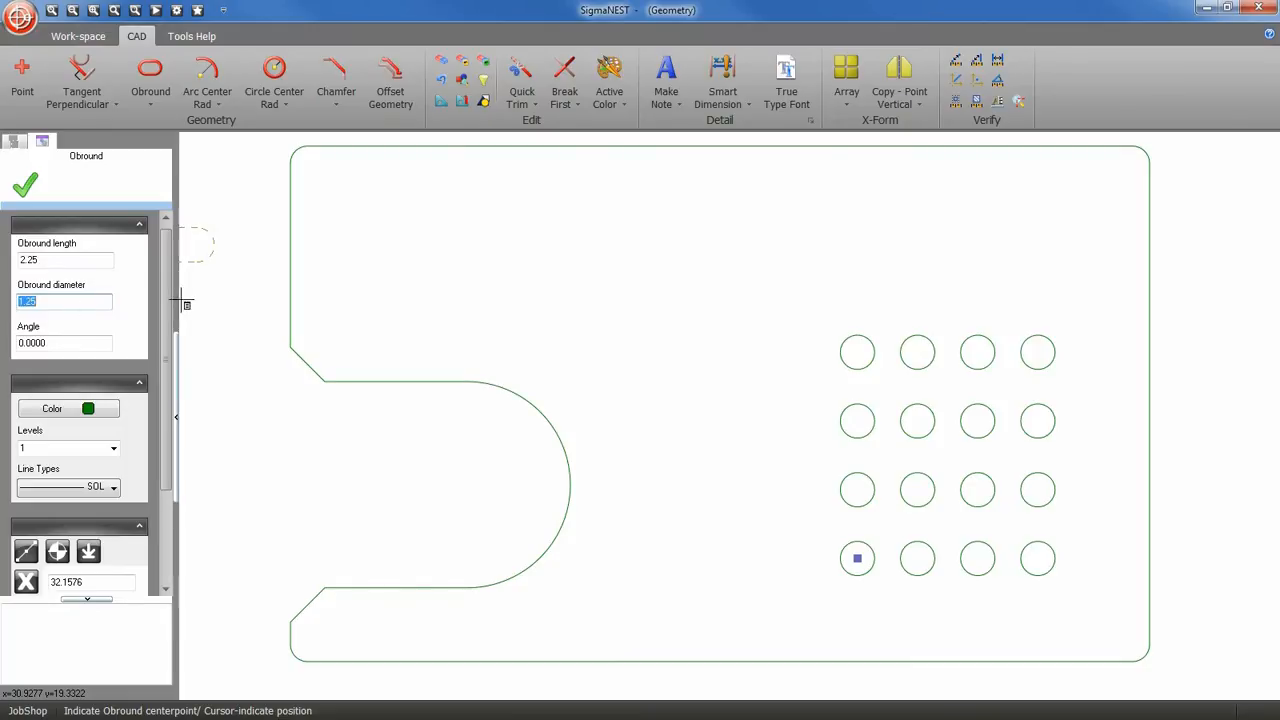
pyautogui.scroll(-3)
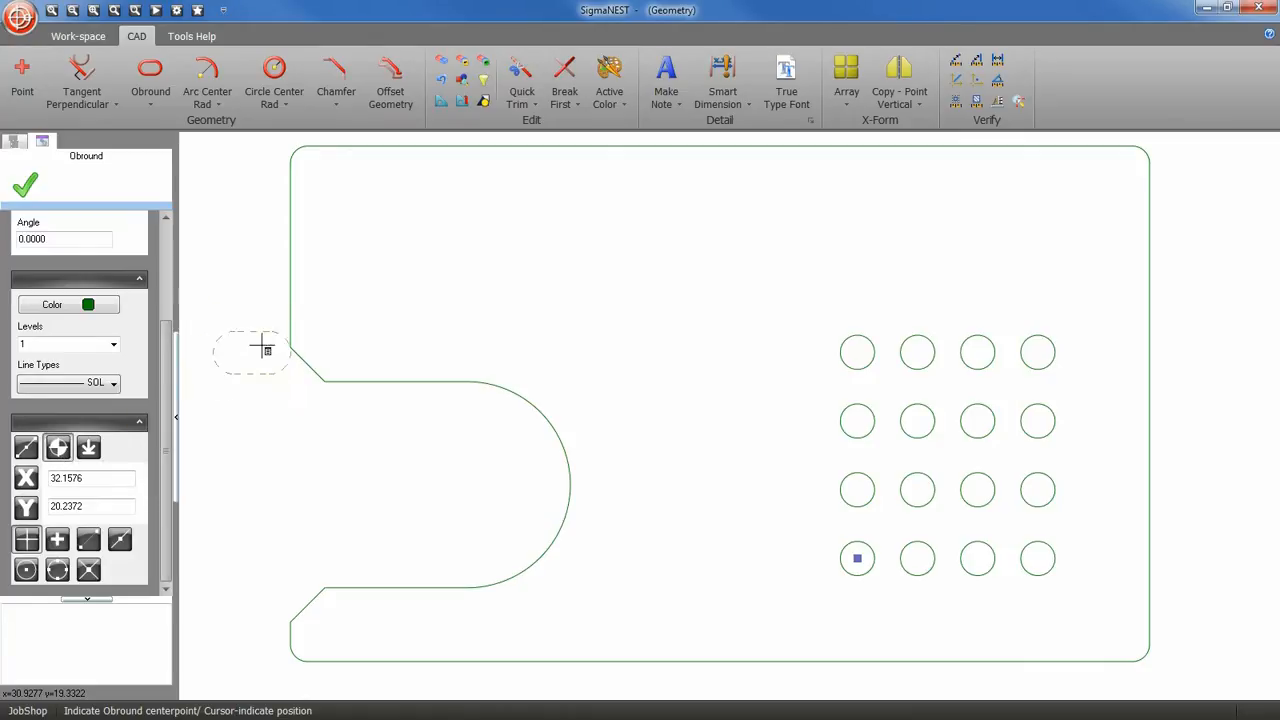
pyautogui.moveTo(290, 240)
pyautogui.write('1')
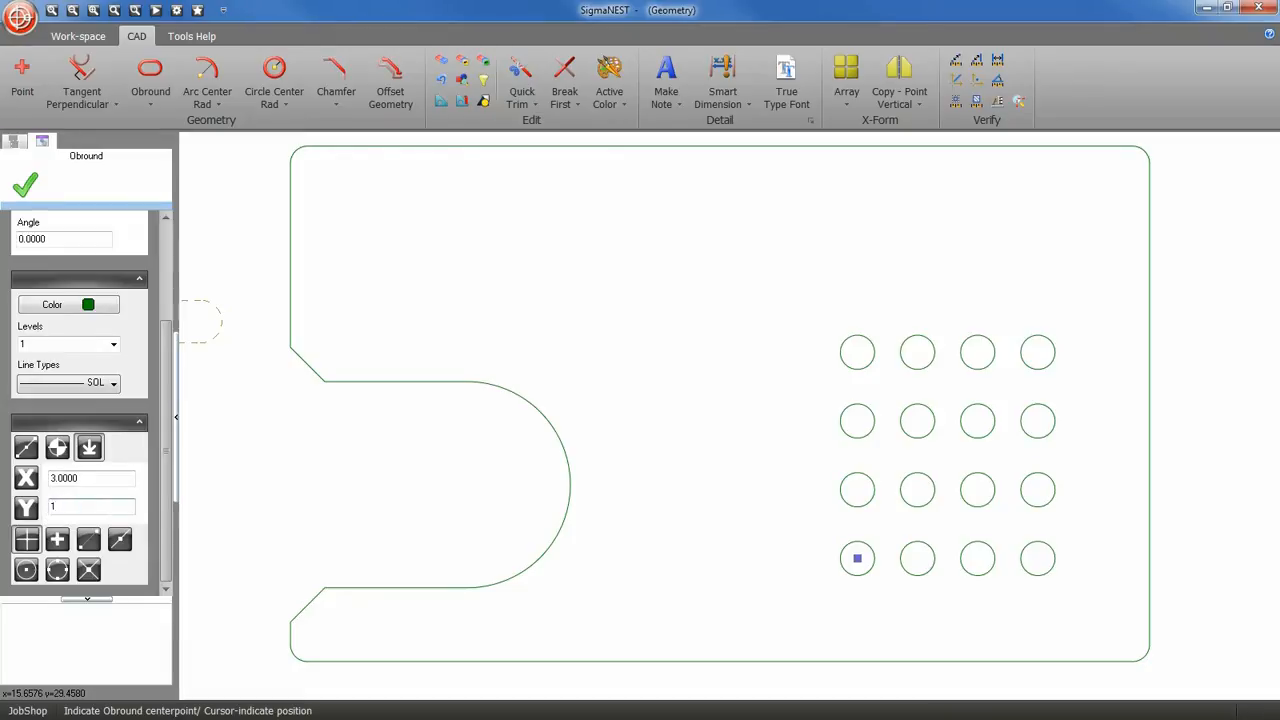
pyautogui.click(393, 220)
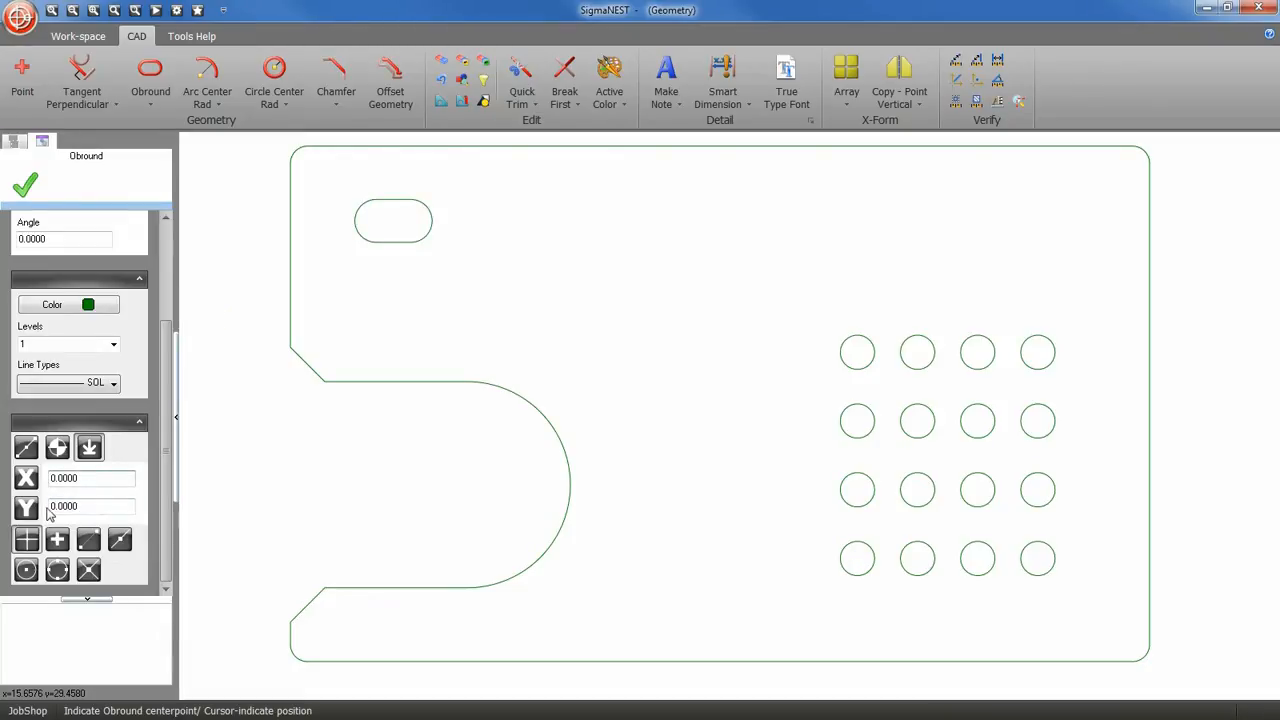
pyautogui.click(846, 98)
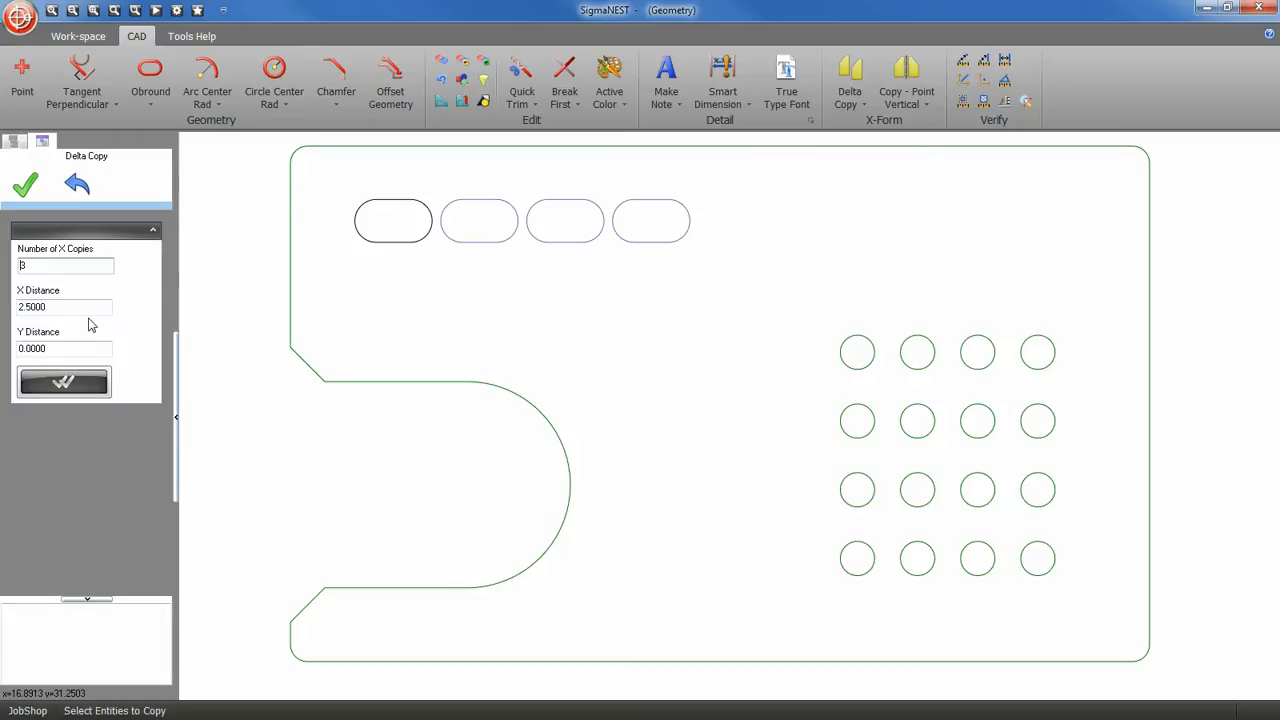
# Step: Delta-copy the slot twice, stepping 3 across and -1 down, for three staggered slots
pyautogui.tripleClick(65, 265)
pyautogui.write('2')
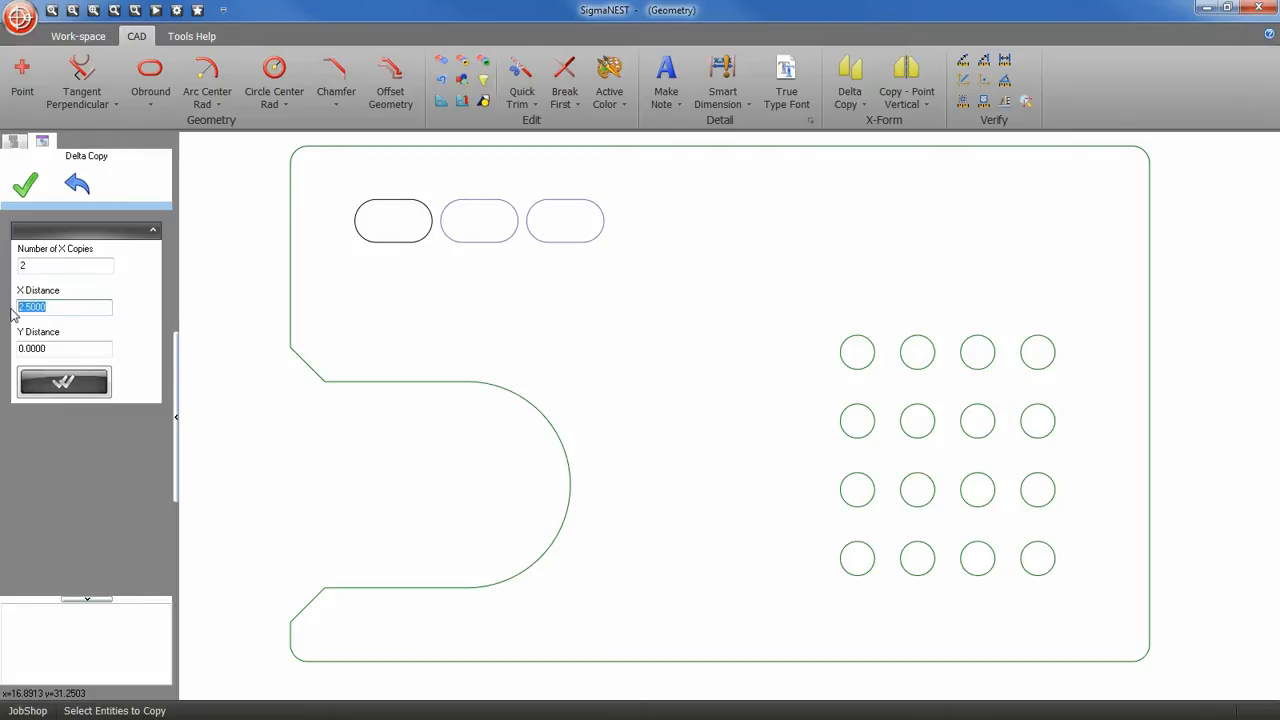
pyautogui.write('3')
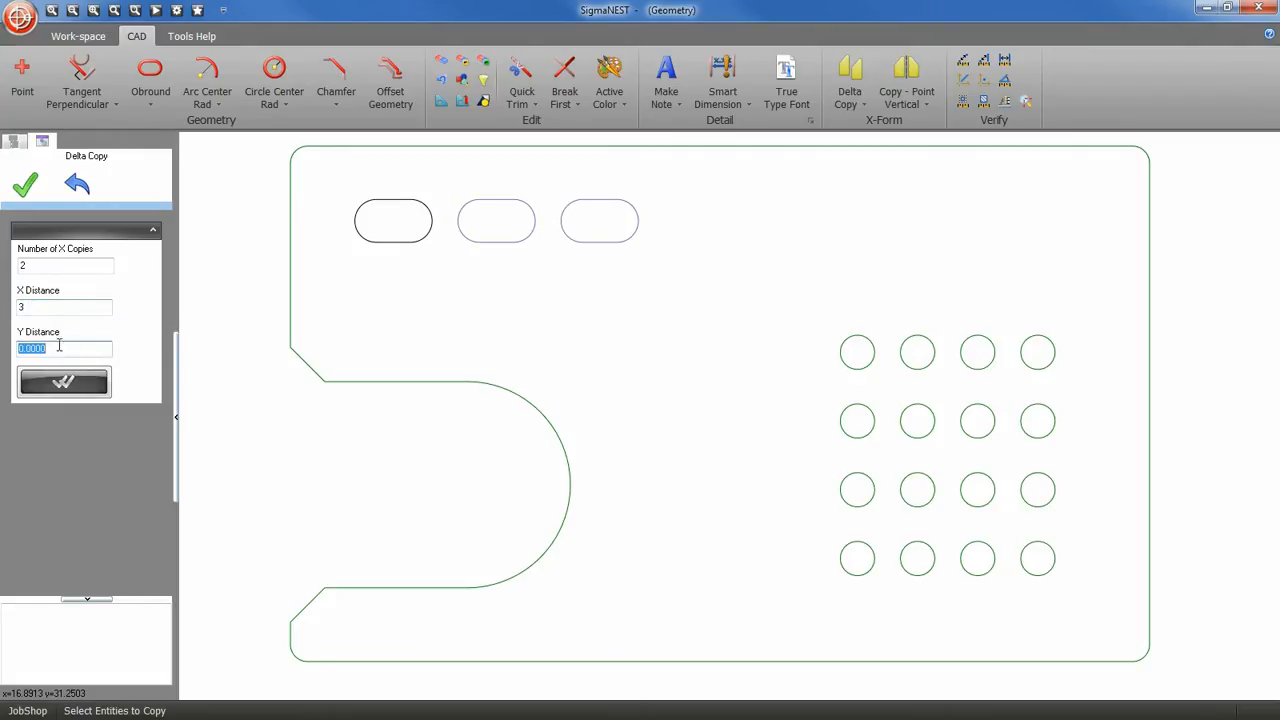
pyautogui.write('-1')
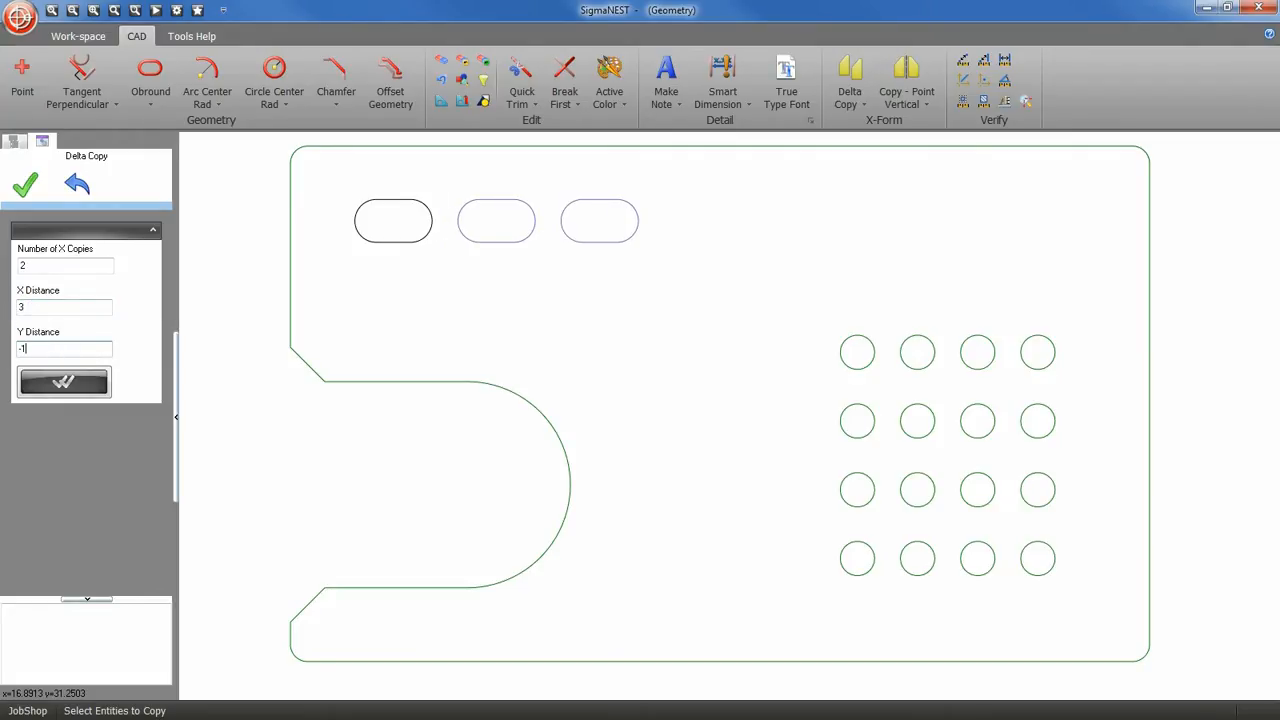
pyautogui.click(63, 382)
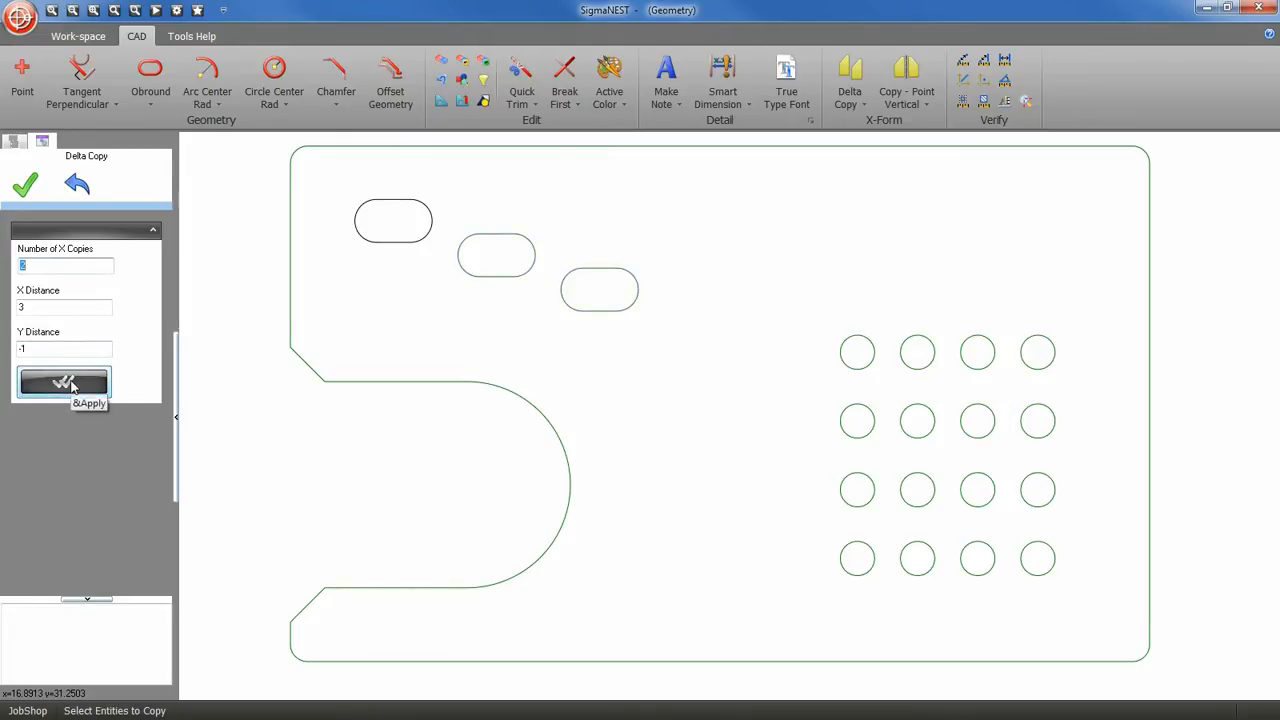
pyautogui.click(63, 383)
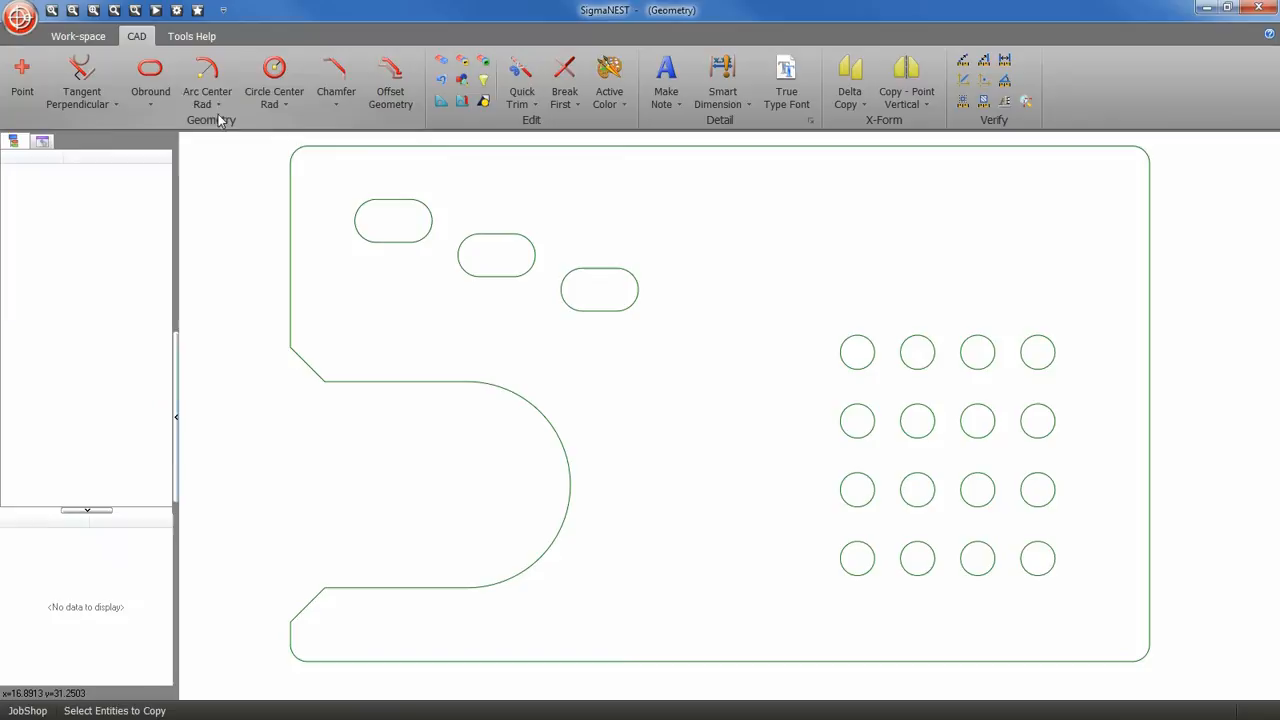
# Step: Start circles by centre and radius with radius 0.25 for the corner holes
pyautogui.click(273, 75)
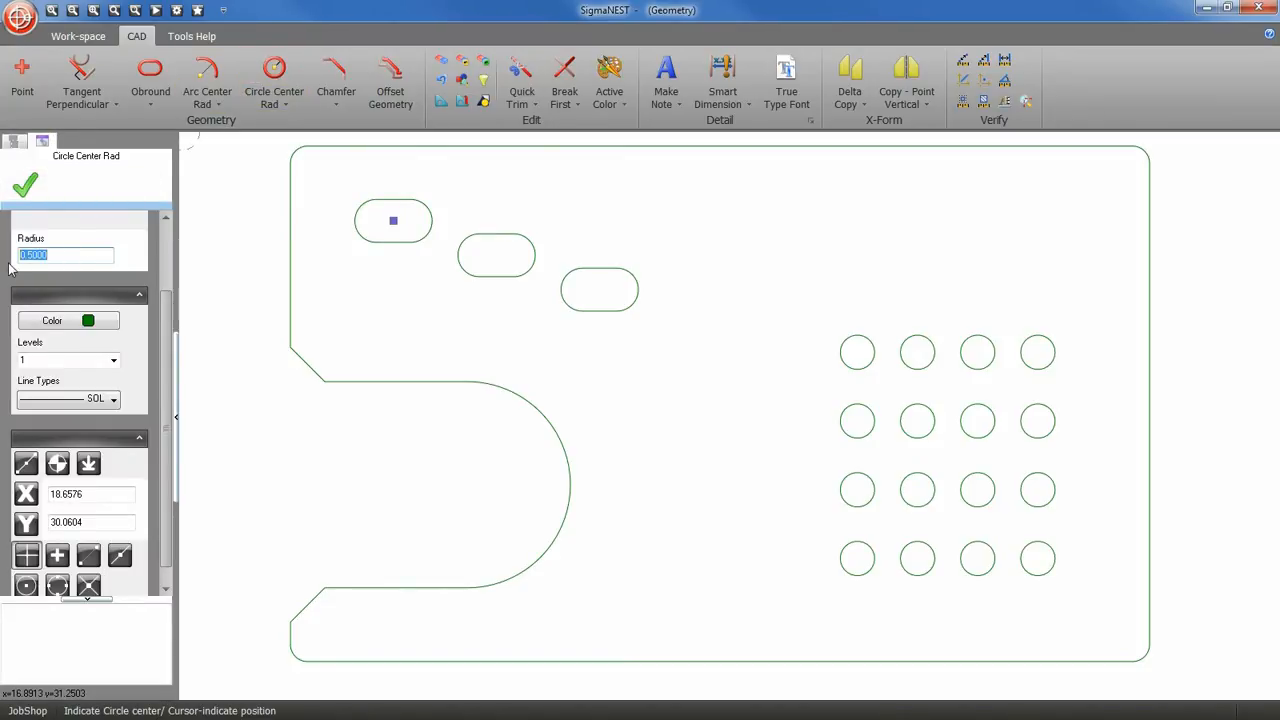
pyautogui.write('0.25')
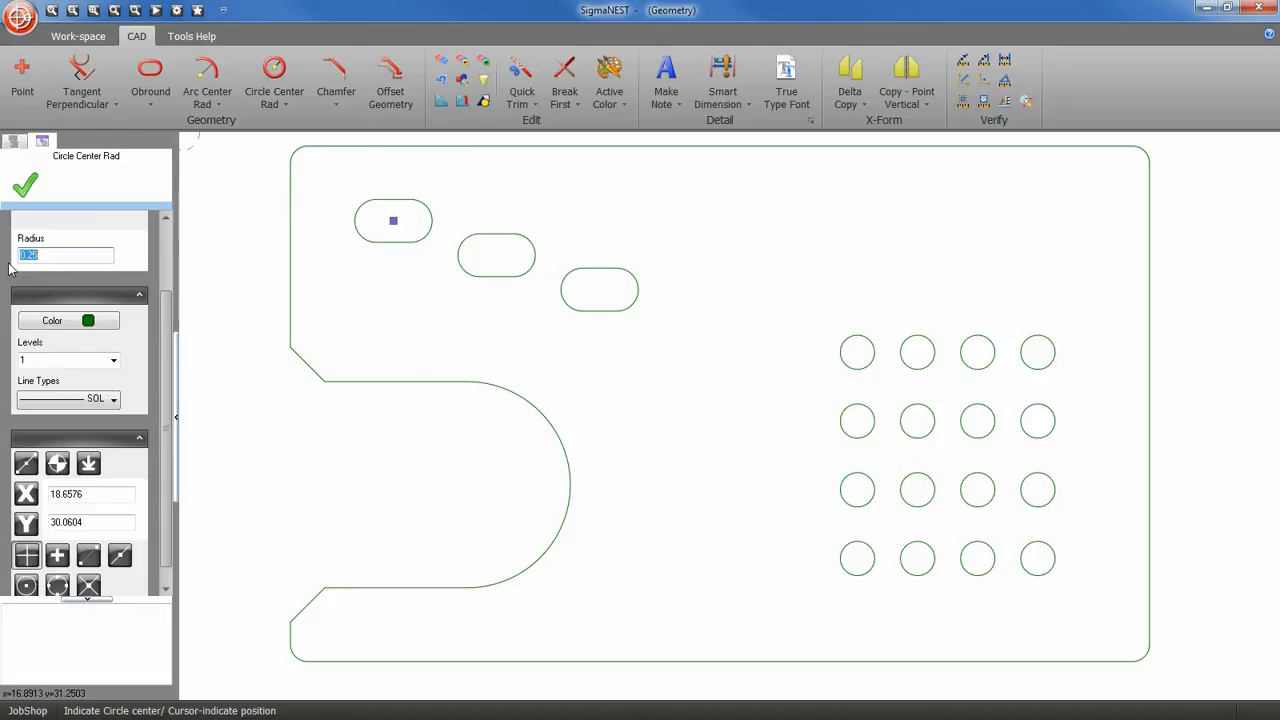
pyautogui.moveTo(1138, 158)
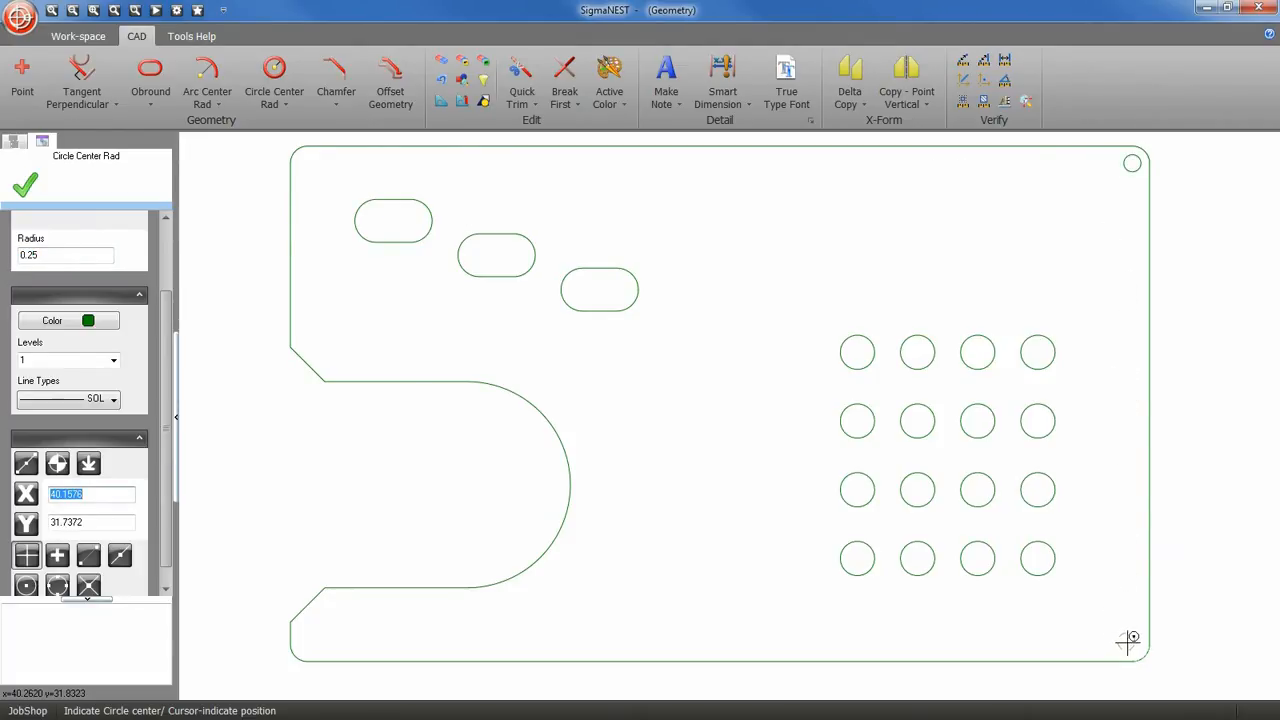
pyautogui.moveTo(660, 633)
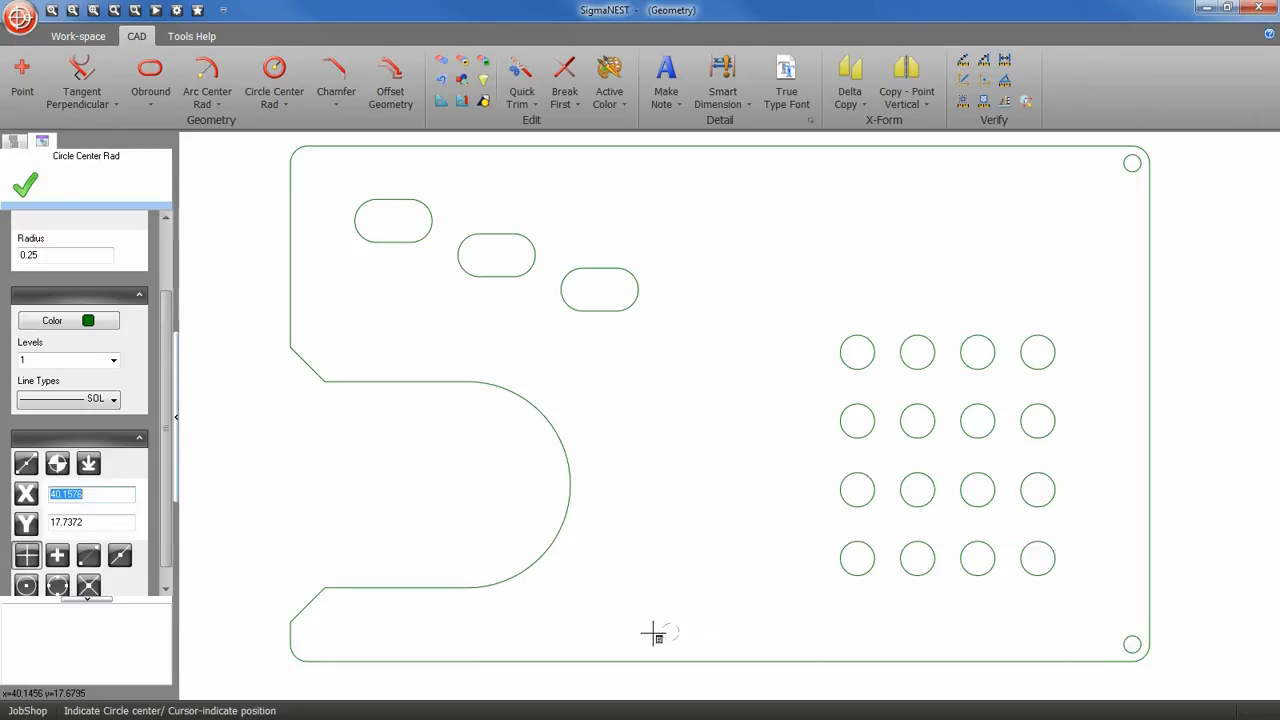
pyautogui.moveTo(310, 642)
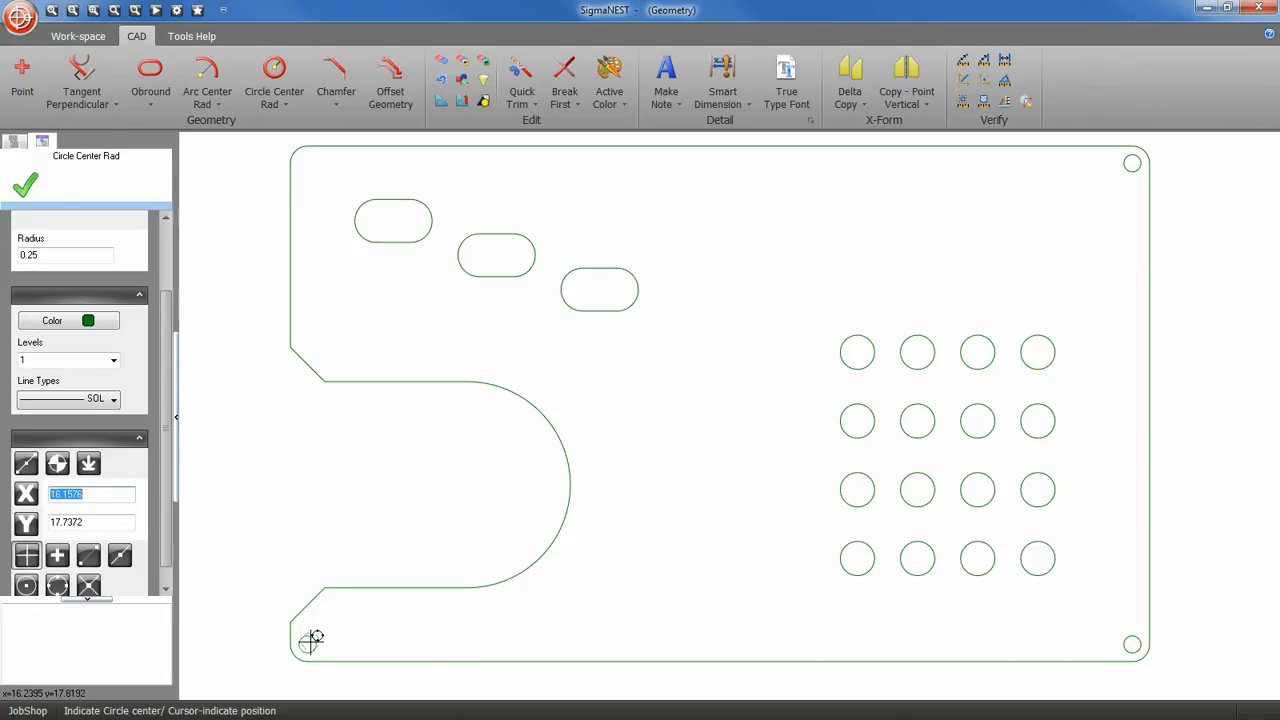